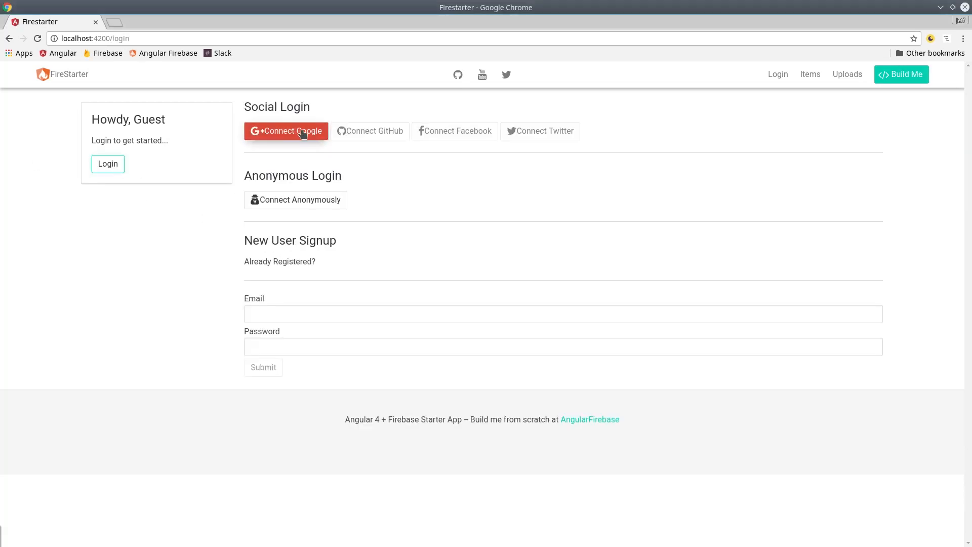
Sign in with Google and create a 'Hello World' task on the Items page.
{"action": "left_click", "coordinate": [286, 131]}
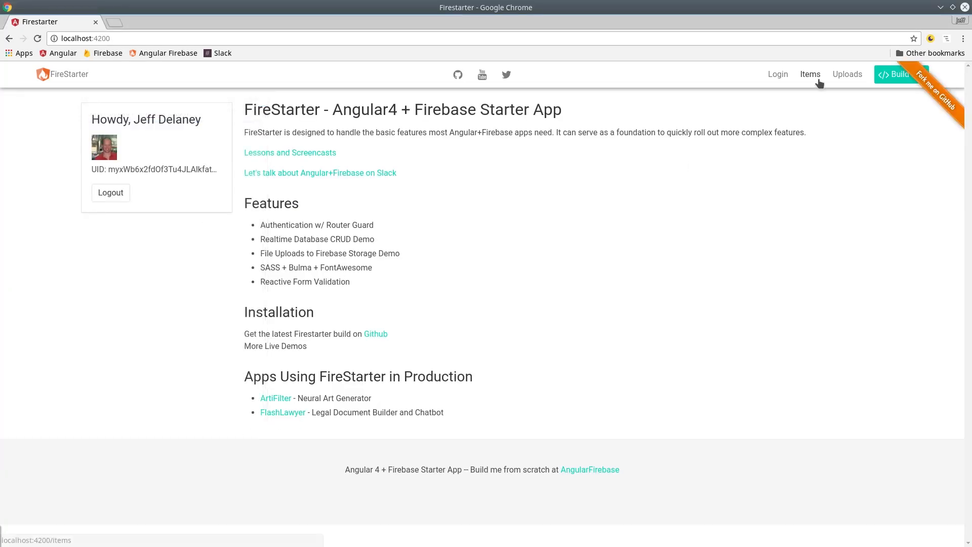
{"action": "left_click", "coordinate": [810, 74]}
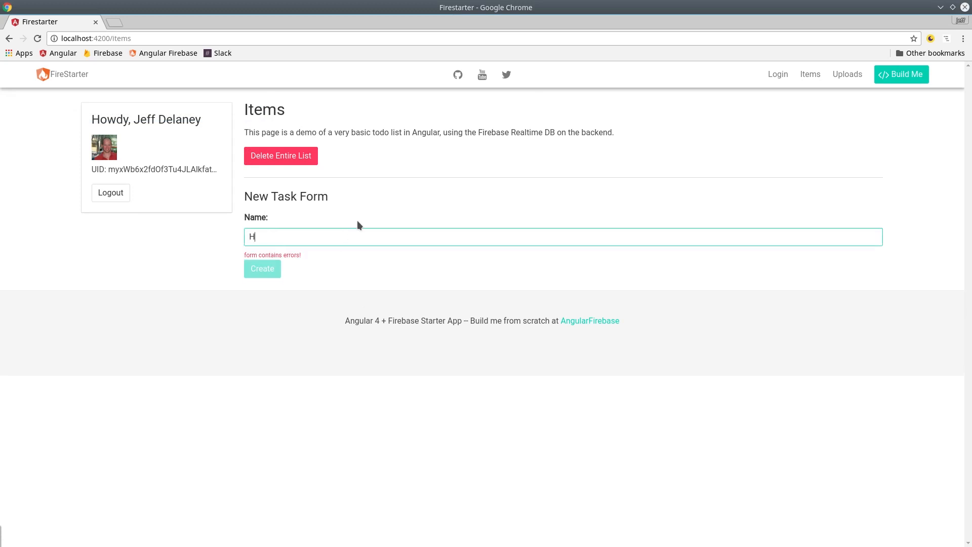
{"action": "left_click", "coordinate": [262, 268]}
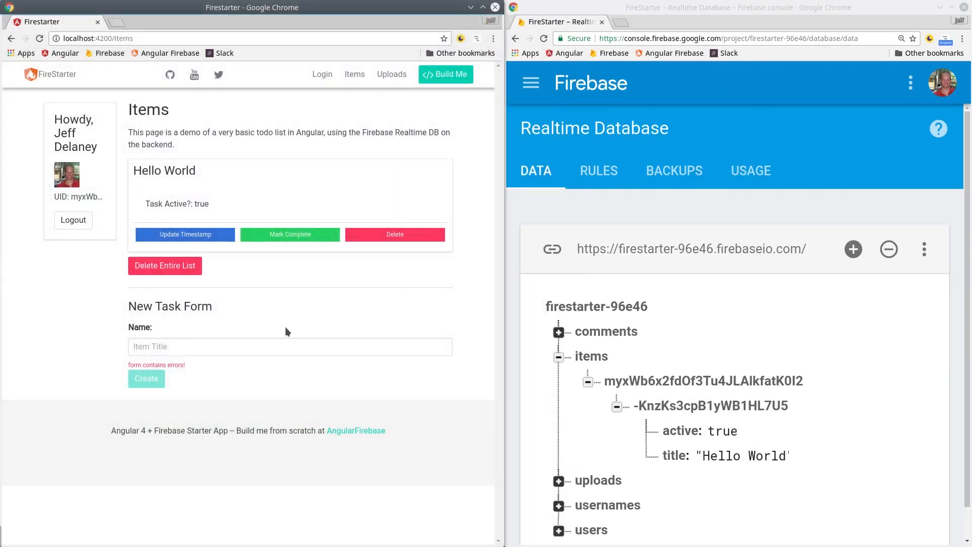
Type 'Another' as the name for a new task.
{"action": "type", "text": "Another"}
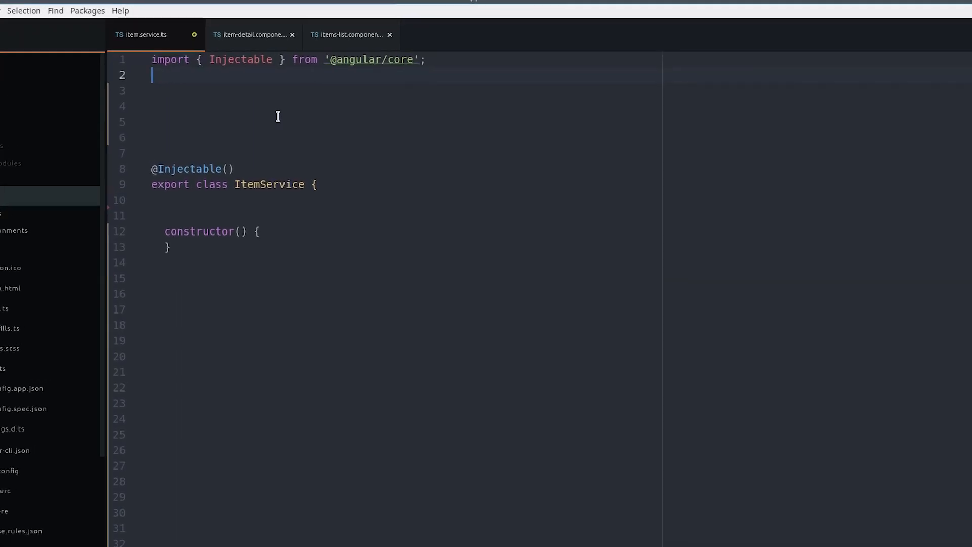
Import AngularFireDatabase, FirebaseListObservable and AngularFireAuth, and give the Item class a body field.
{"action": "type", "text": "import { AngularFireDatabase, FirebaseListObservable } from 'angularfire2/database';"}
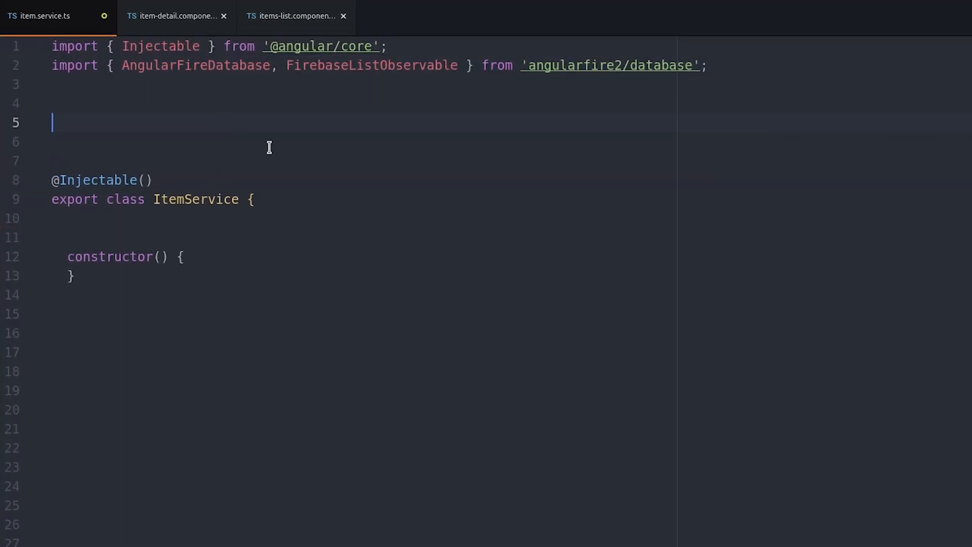
{"action": "type", "text": "import { AngularFireAuth } from 'angularfire2/auth';"}
{"action": "left_click", "coordinate": [361, 142]}
{"action": "type", "text": "export class Item {"}
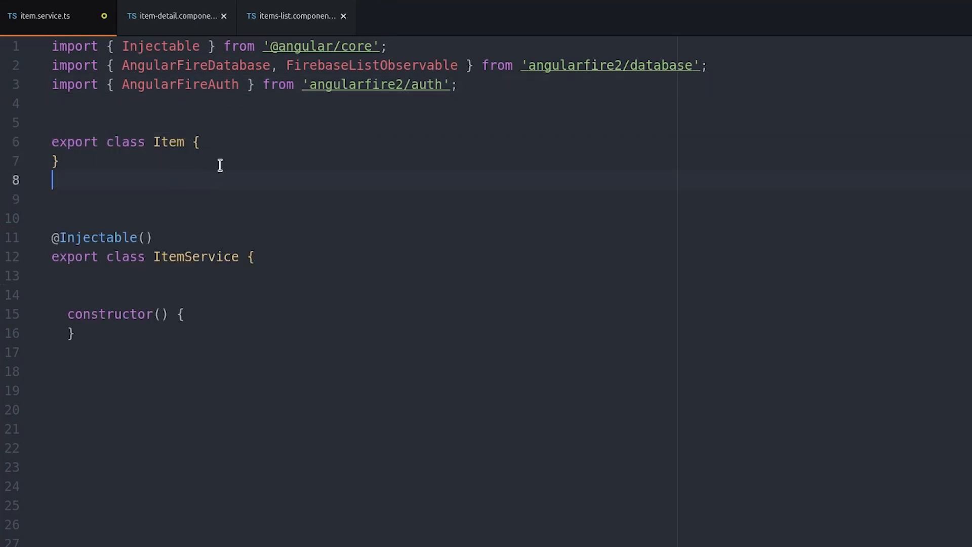
{"action": "type", "text": "body: string;"}
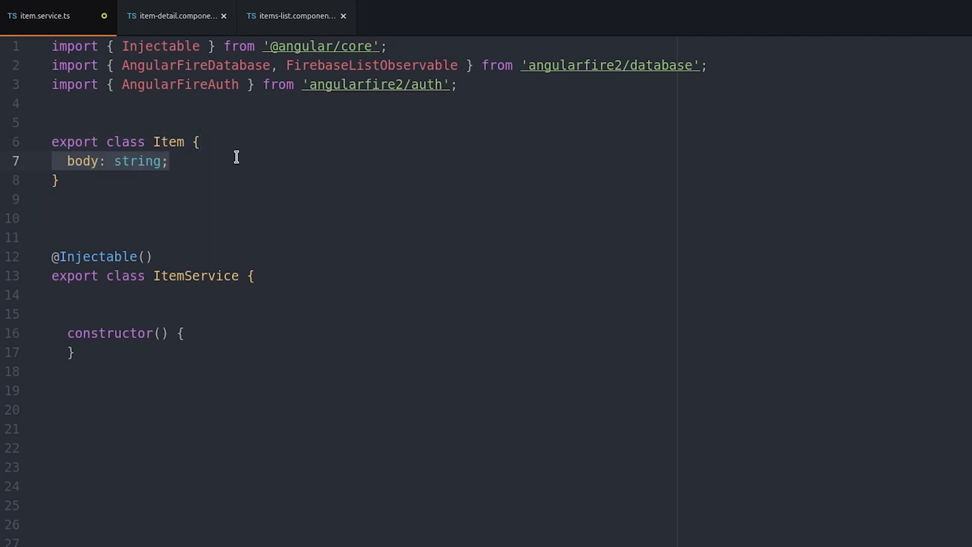
Add items and userId properties and inject AngularFireDatabase and AngularFireAuth in the constructor.
{"action": "left_click", "coordinate": [198, 199]}
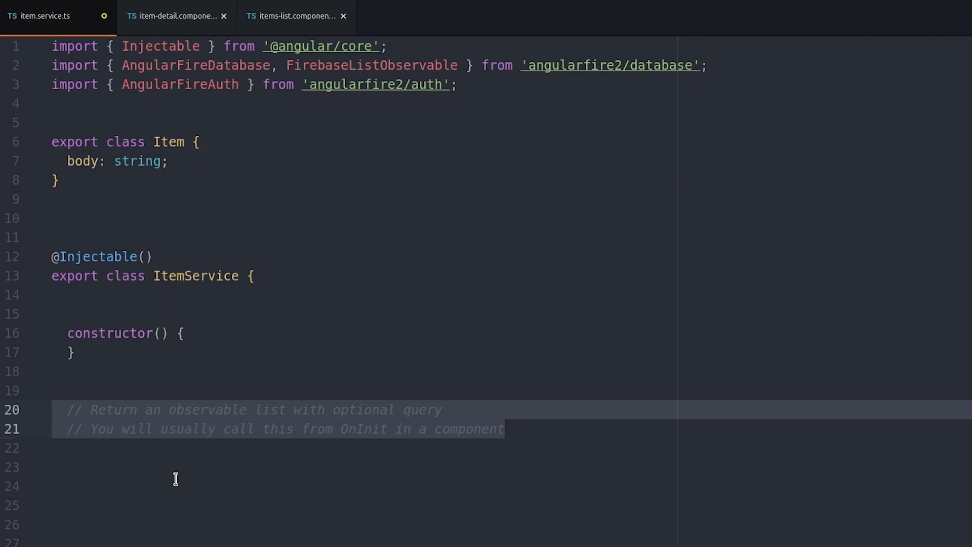
{"action": "type", "text": "items: FirebaseListObservable<Item[]> = null; //  list of objects"}
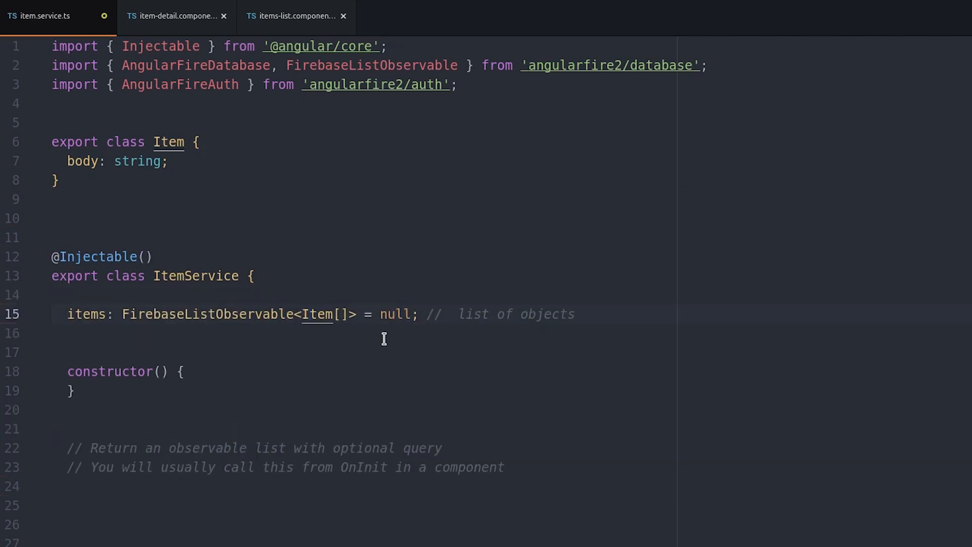
{"action": "type", "text": "userId: string;"}
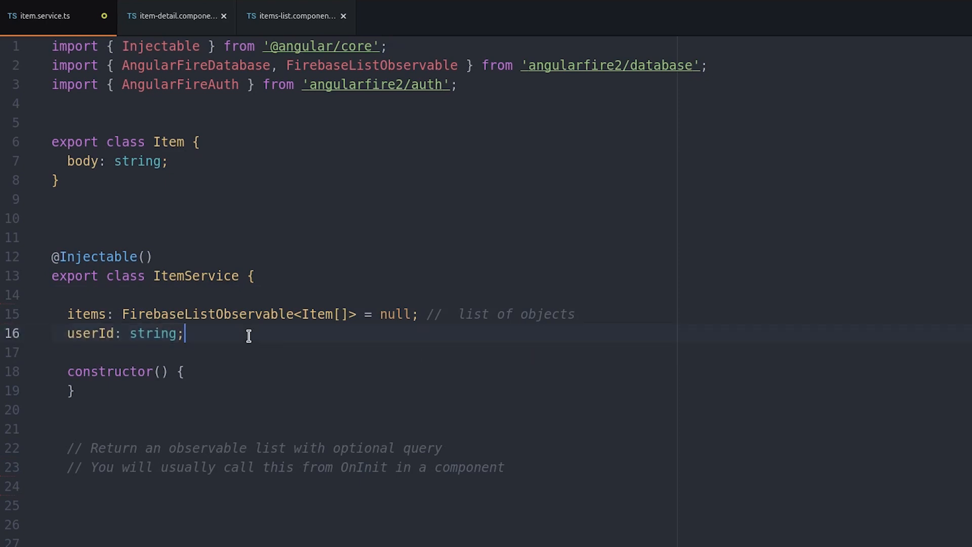
{"action": "type", "text": "private db: AngularFireDatabase"}
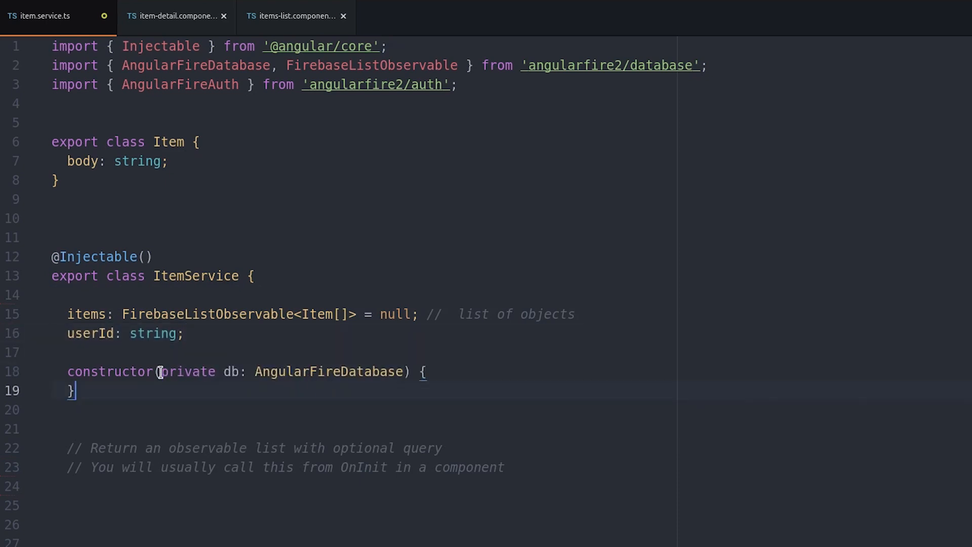
{"action": "type", "text": ", private afAuth: AngularFireAuth"}
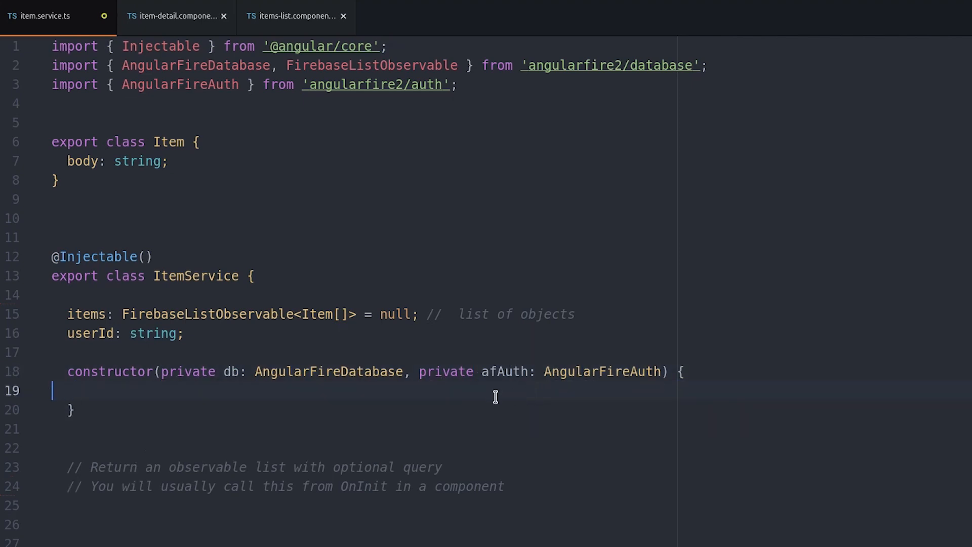
Subscribe to afAuth.authState and set this.userId to the signed-in user's uid.
{"action": "type", "text": "this.afAuth.authState"}
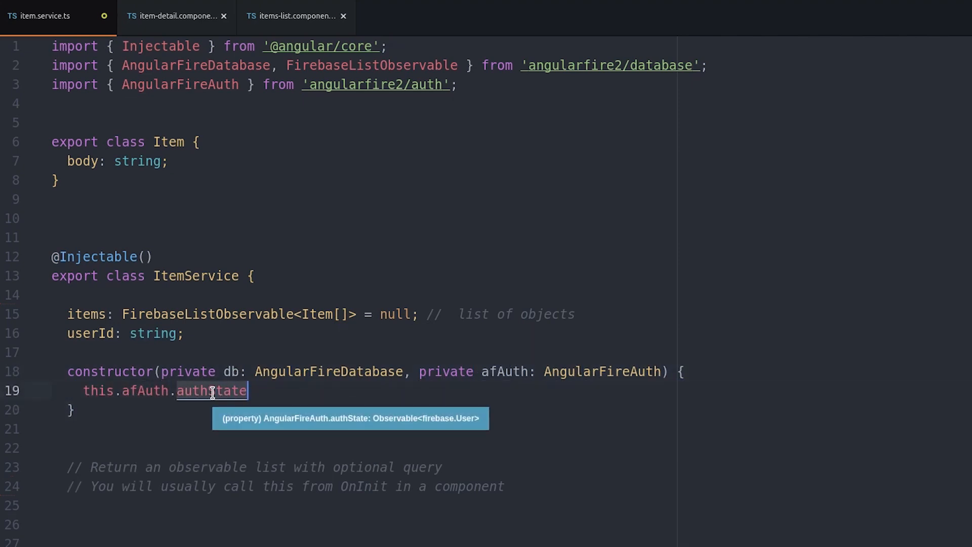
{"action": "type", "text": ".subscribe(user => {"}
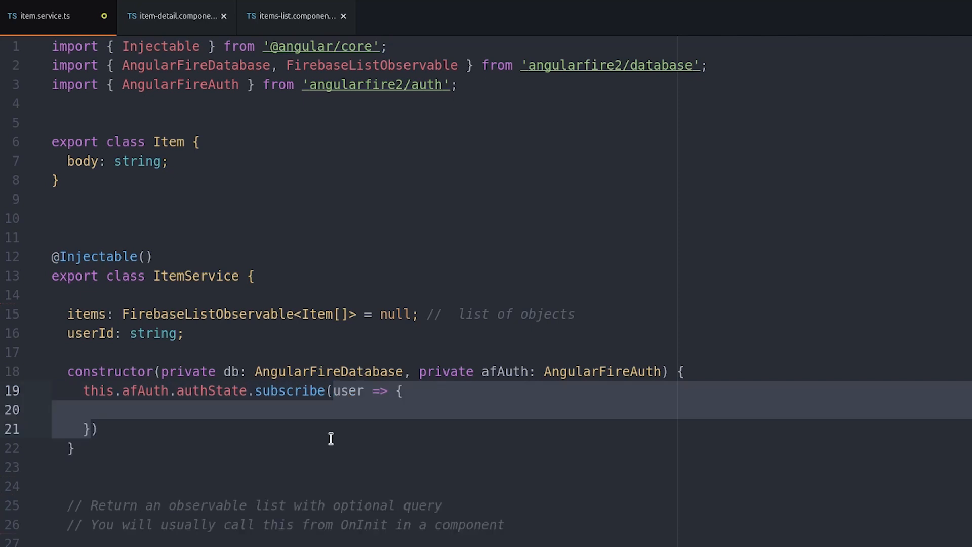
{"action": "type", "text": "if(user)"}
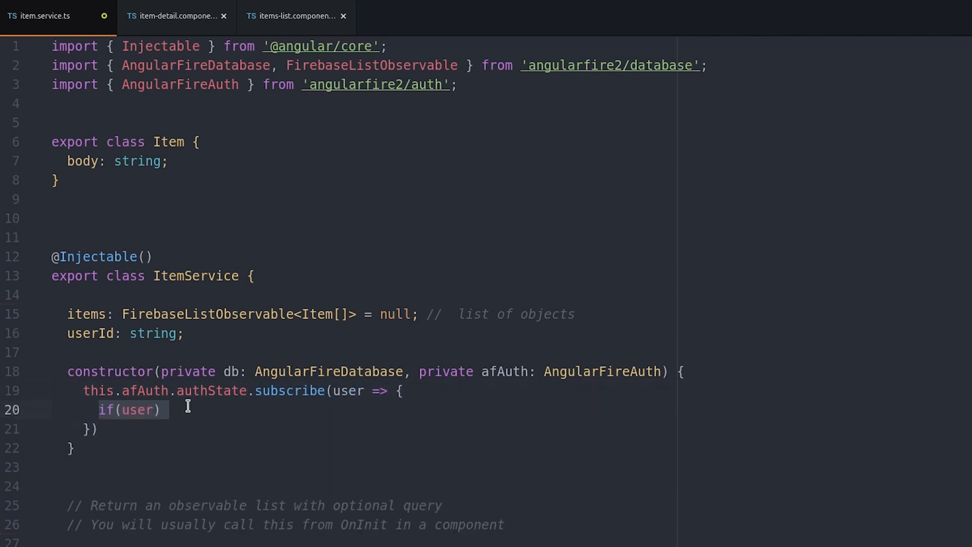
{"action": "type", "text": "this.userId = user.uid"}
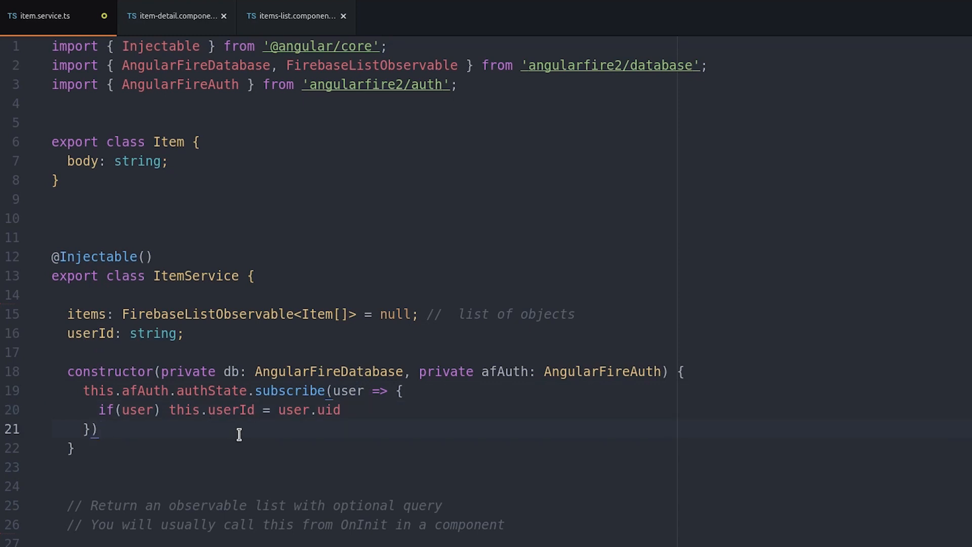
Write getItemsList with a userId guard returning db.list(`items/${this.userId}`), and push items in createItem.
{"action": "scroll", "scroll_direction": "down", "scroll_amount": 3}
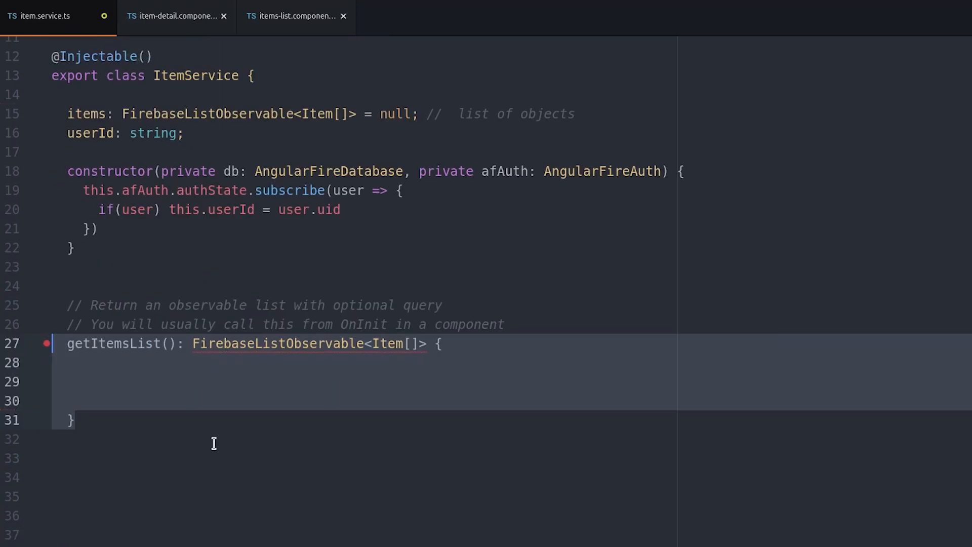
{"action": "type", "text": "if (!this.userId) return;"}
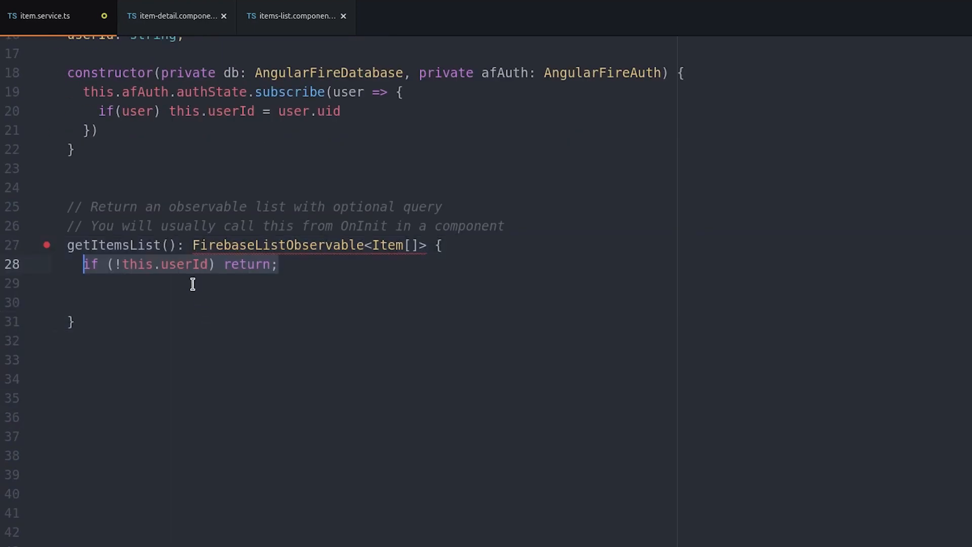
{"action": "left_click", "coordinate": [213, 283]}
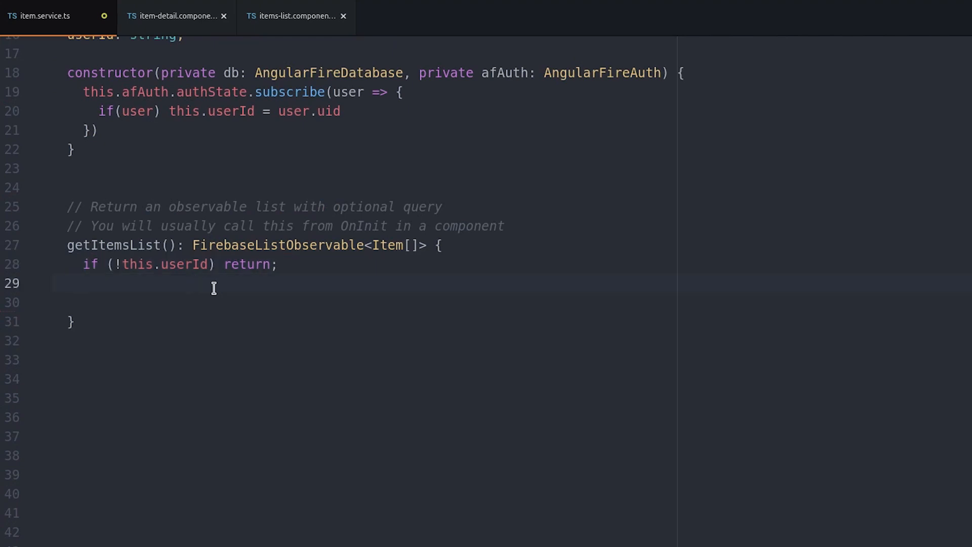
{"action": "type", "text": "this.items = this.db.list(`items/${this.userId}`);"}
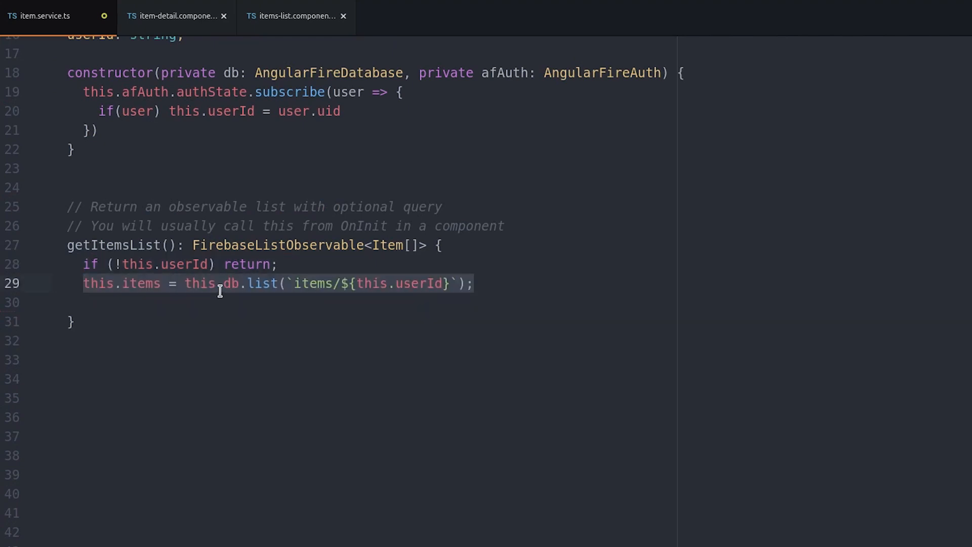
{"action": "left_click", "coordinate": [273, 302]}
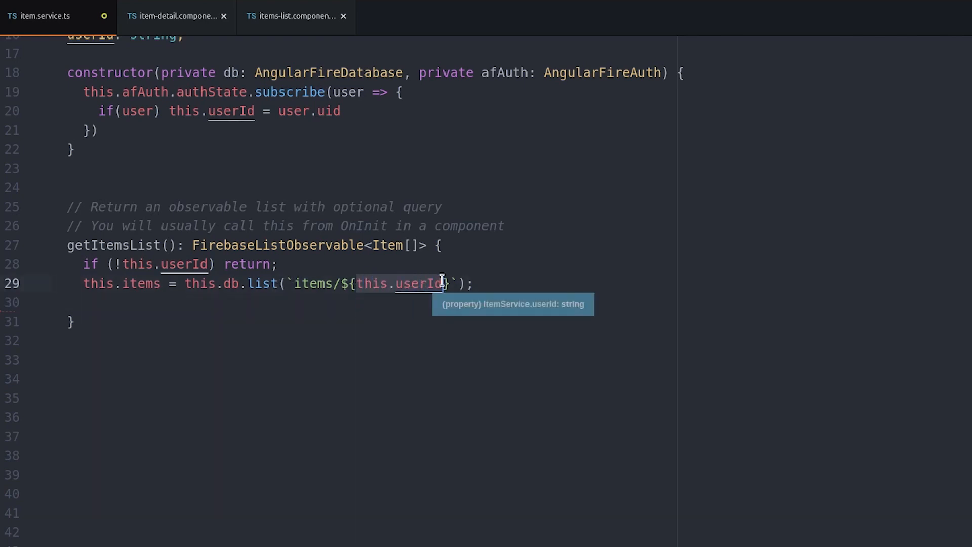
{"action": "mouse_move", "coordinate": [206, 318]}
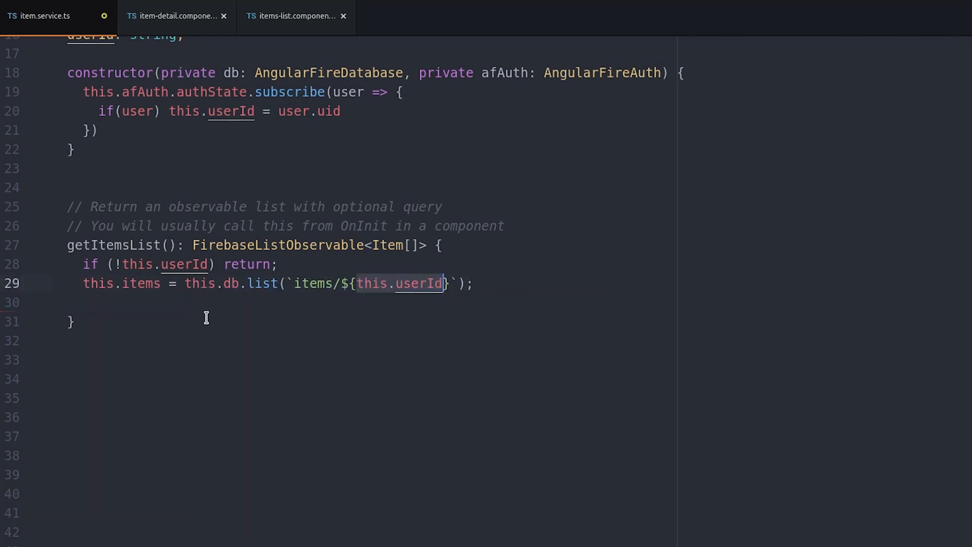
{"action": "type", "text": "return this.items"}
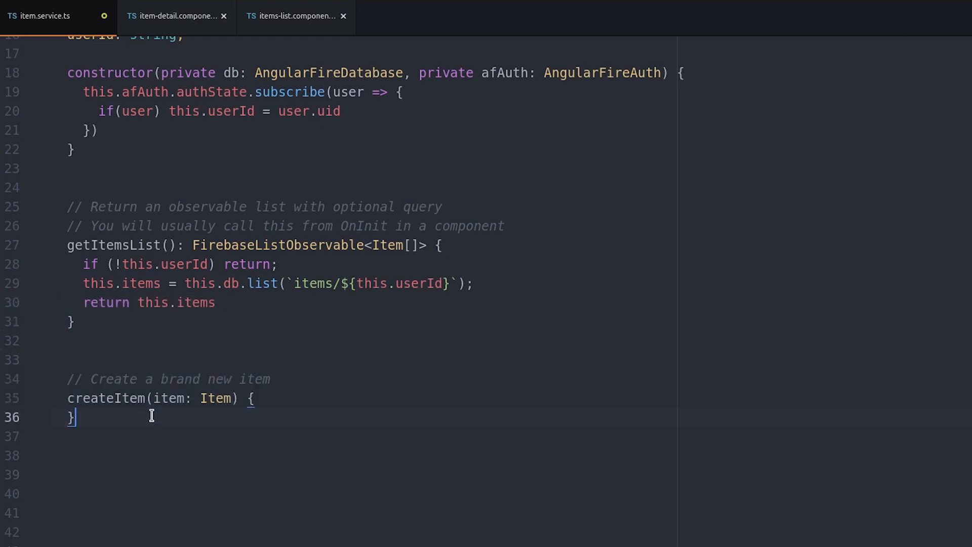
{"action": "type", "text": "this.items.push(item)"}
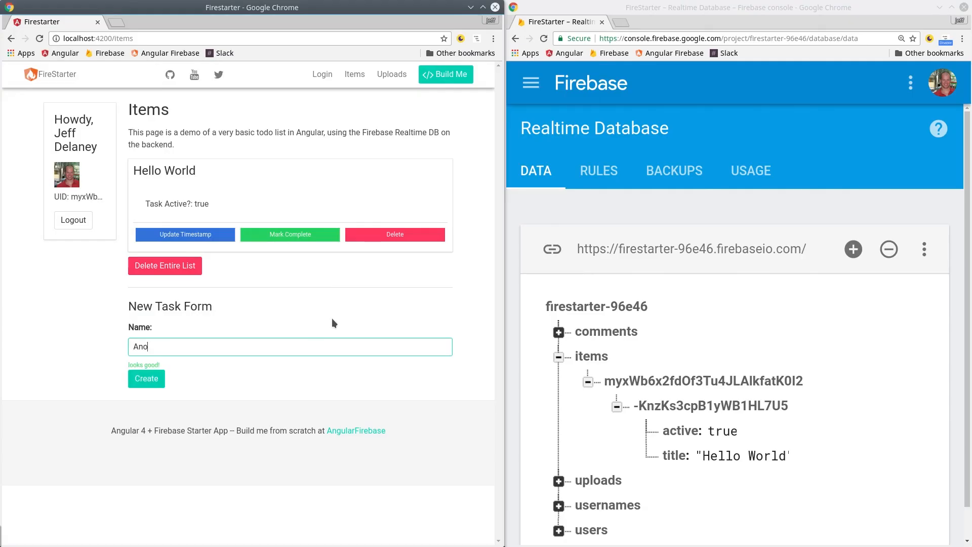
Add the 'Another' task, sign out, then create 'My First Item'.
{"action": "left_click", "coordinate": [147, 378]}
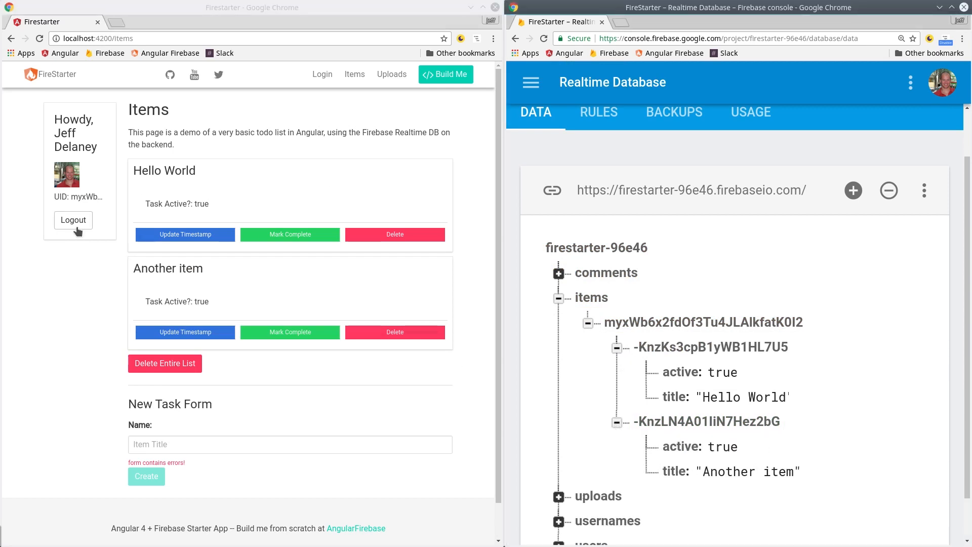
{"action": "left_click", "coordinate": [73, 221]}
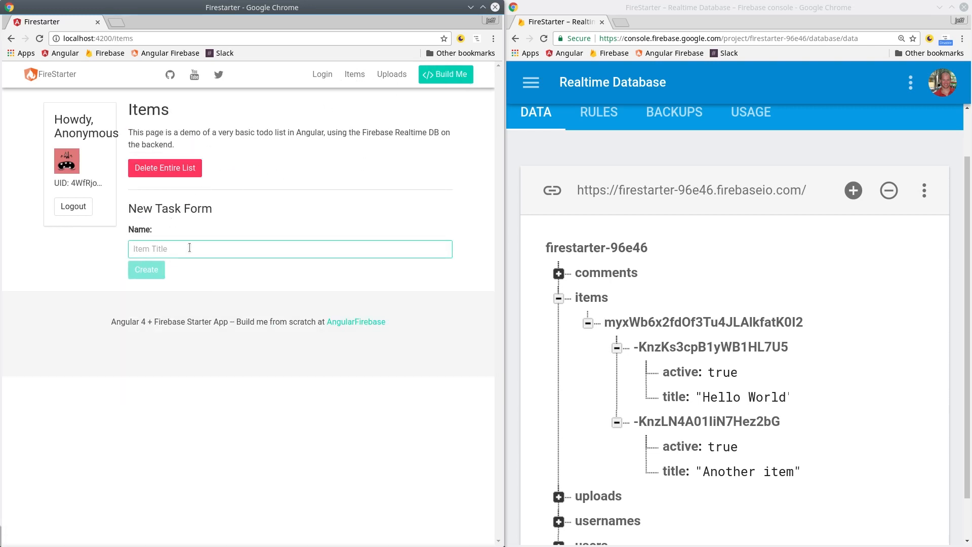
{"action": "type", "text": "My First Item"}
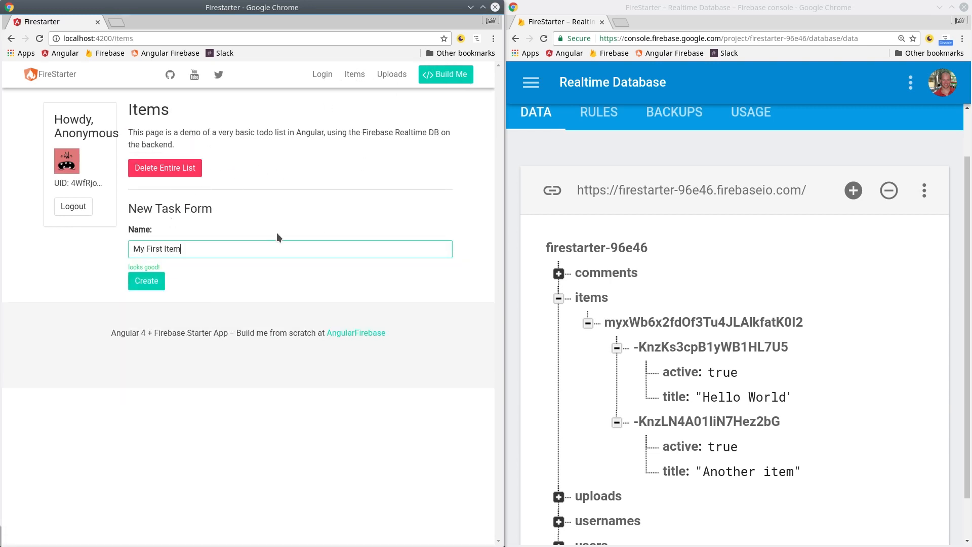
{"action": "left_click", "coordinate": [146, 280]}
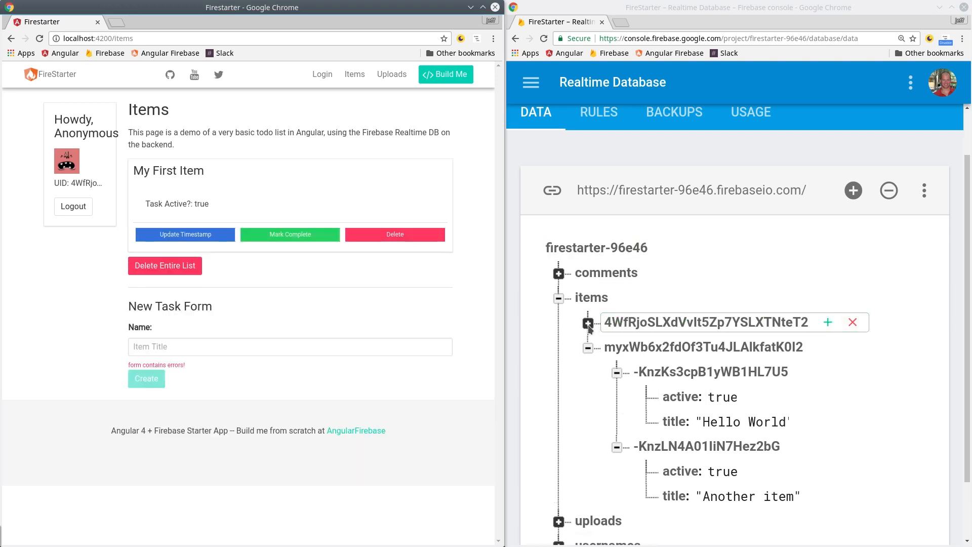
Expand the new user's uid node in the database to confirm the stored item.
{"action": "left_click", "coordinate": [588, 323]}
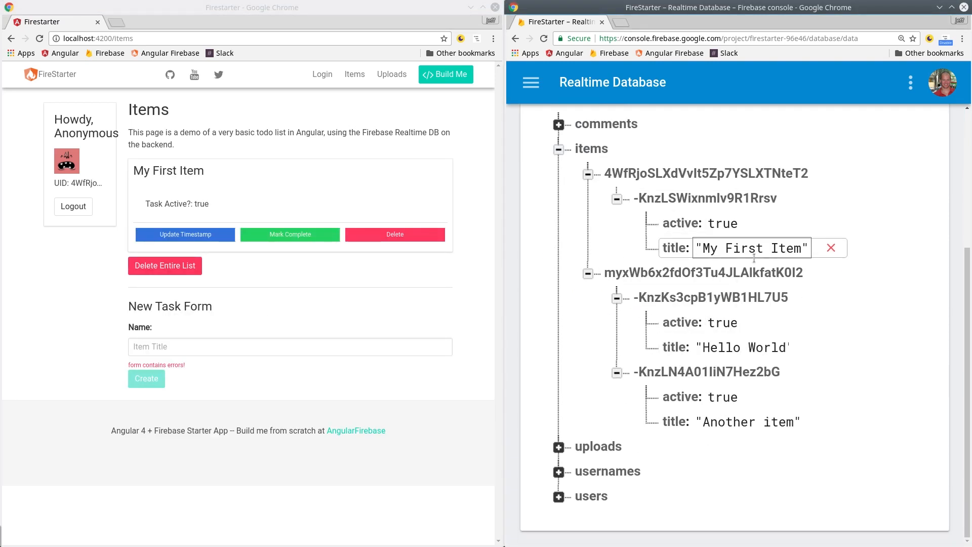
{"action": "type", "text": "Anot"}
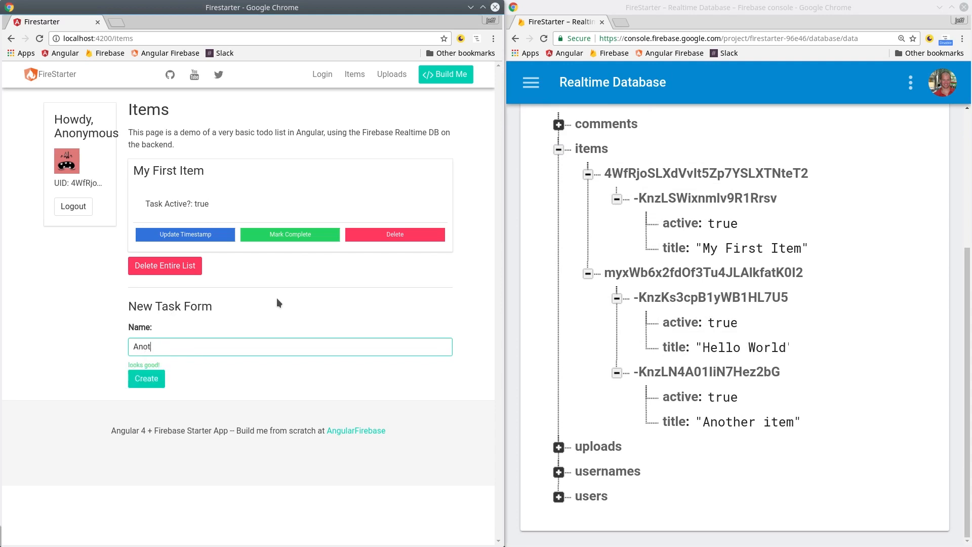
{"action": "left_click", "coordinate": [146, 378]}
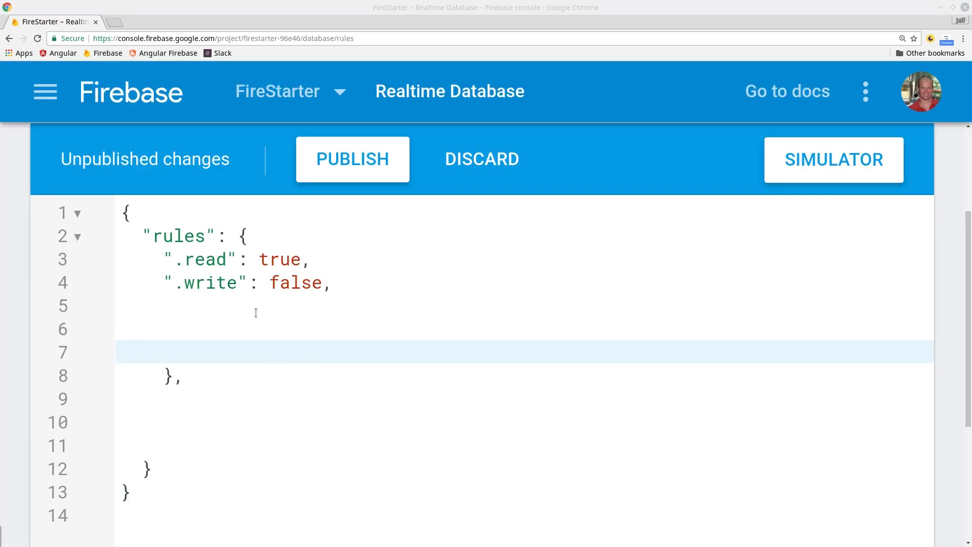
Add an items → $uid rule with .write 'auth.uid === $uid' and publish it.
{"action": "type", "text": "\"items\": {"}
{"action": "type", "text": "\".write\": \"auth.uid === $uid\""}
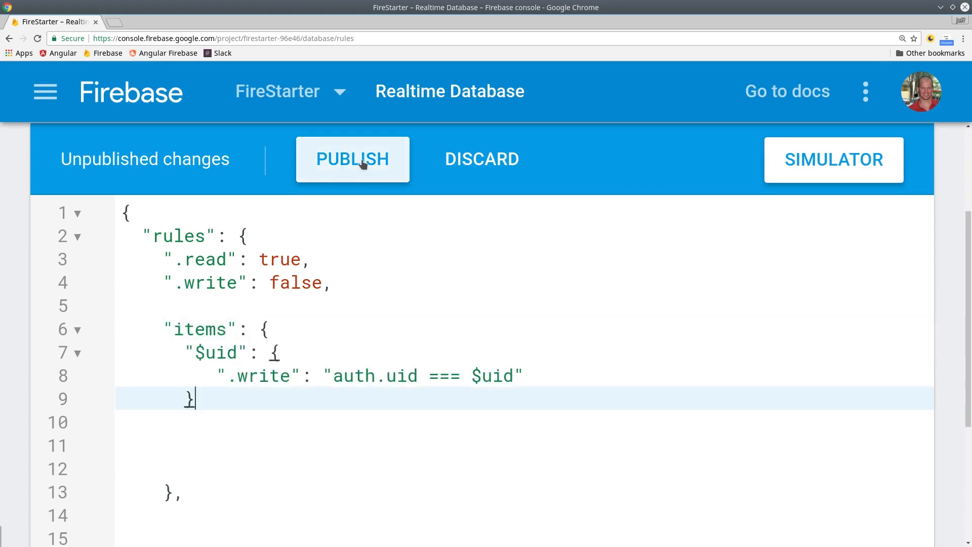
{"action": "left_click", "coordinate": [353, 159]}
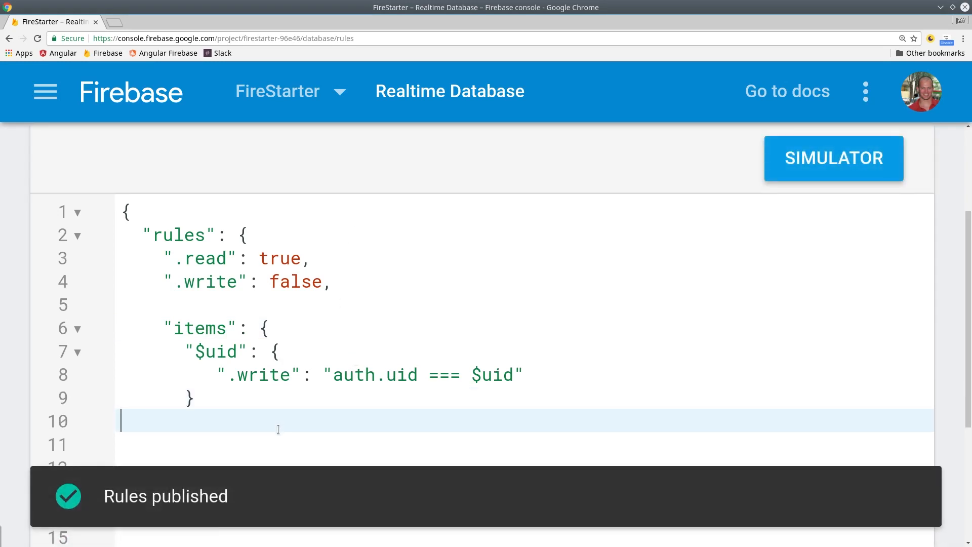
{"action": "left_click", "coordinate": [229, 352]}
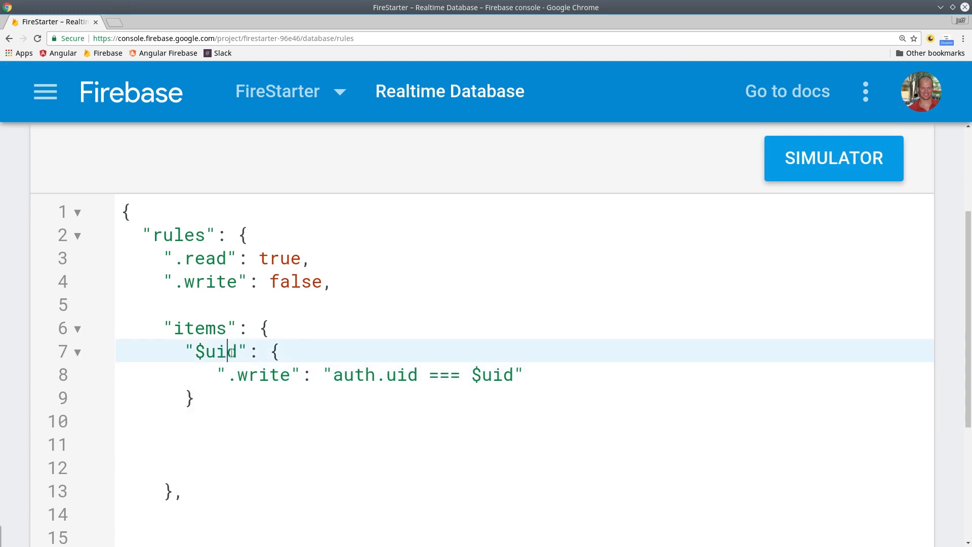
{"action": "left_click", "coordinate": [396, 374]}
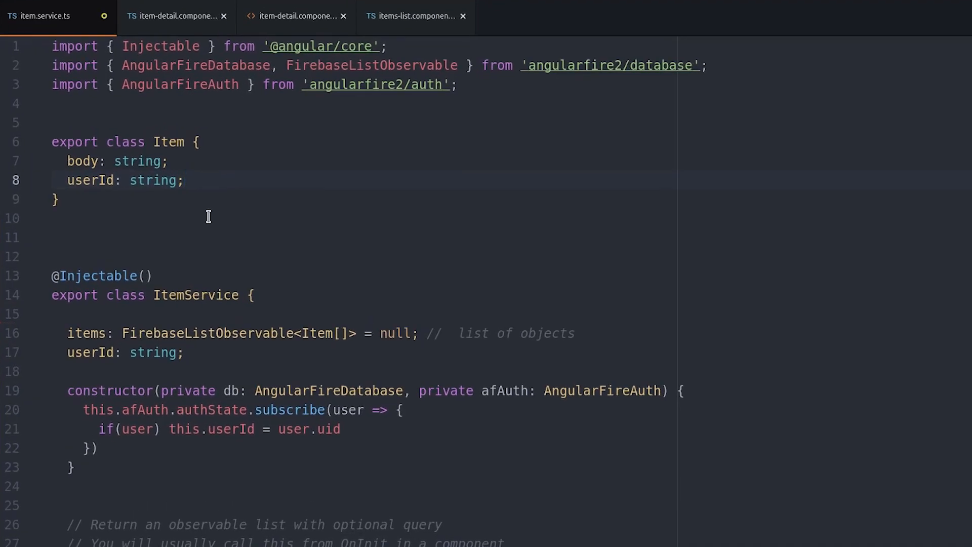
Set item.userId = this.userId in createItem before the push, and save the service.
{"action": "scroll", "scroll_direction": "down", "scroll_amount": 3}
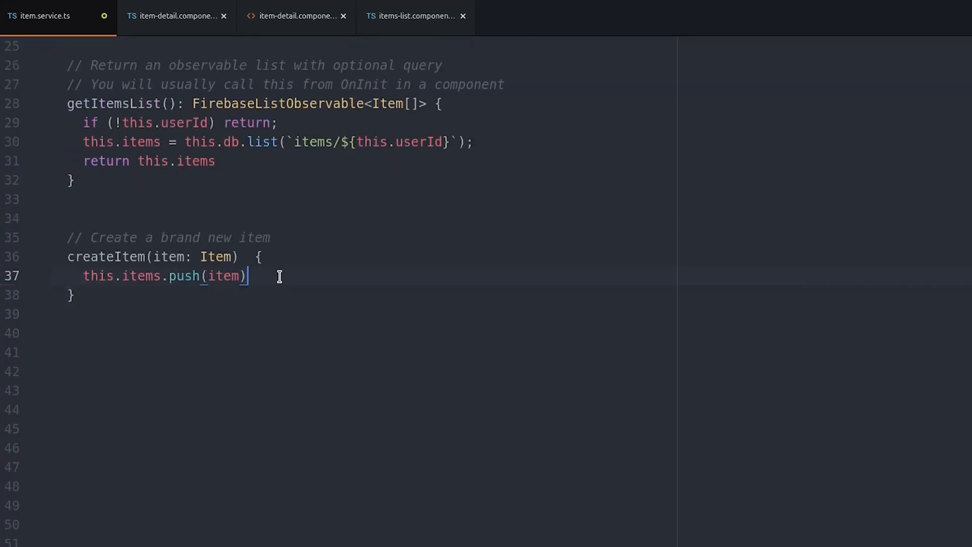
{"action": "type", "text": "item.userId"}
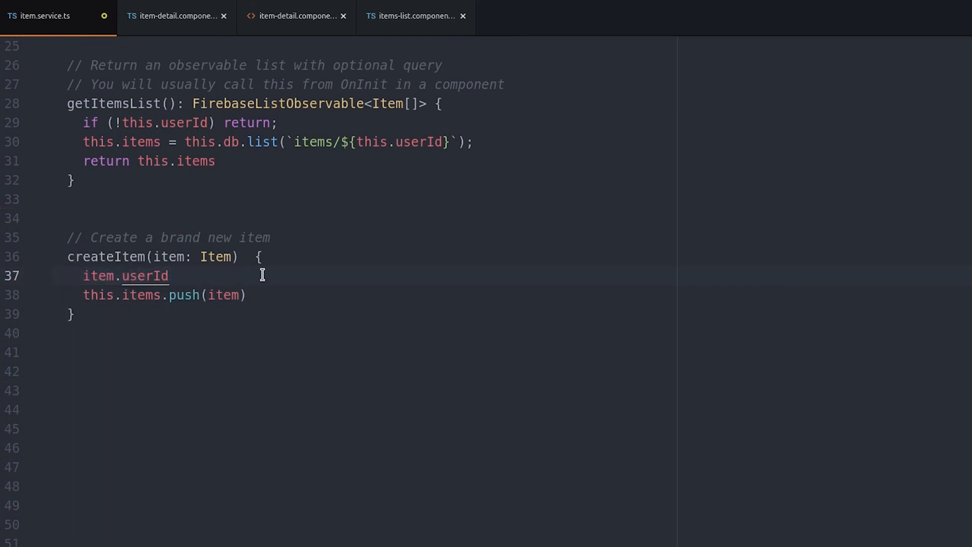
{"action": "type", "text": "= this.userId"}
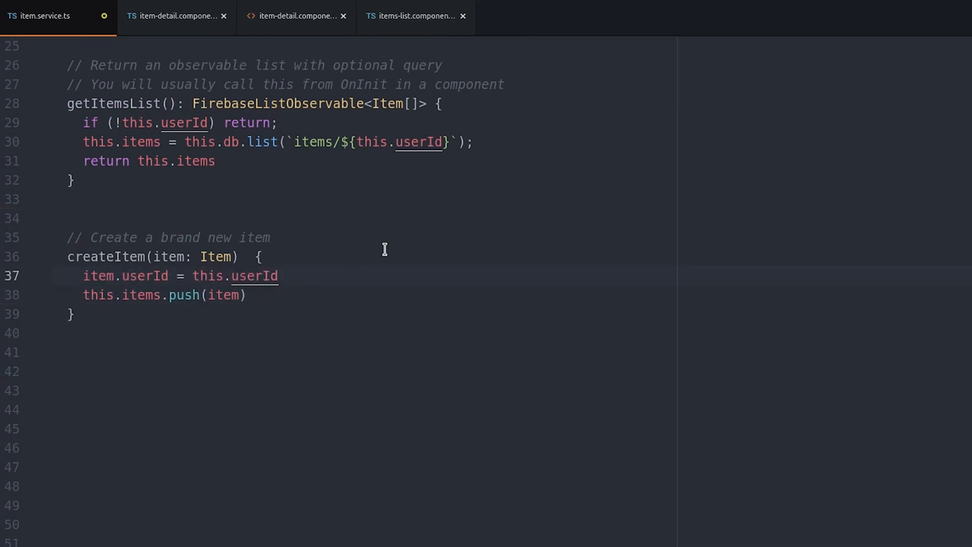
{"action": "scroll", "scroll_direction": "up", "scroll_amount": 3}
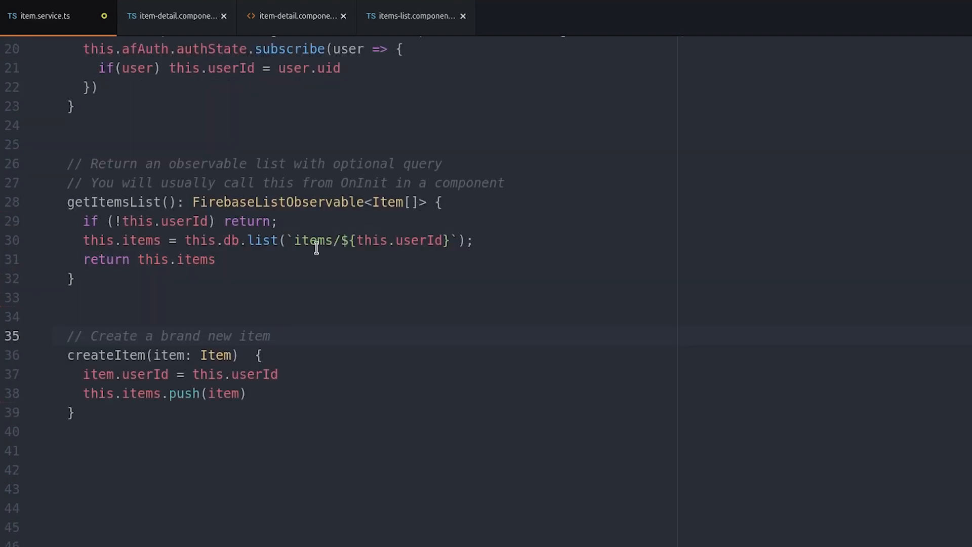
{"action": "mouse_move", "coordinate": [427, 241]}
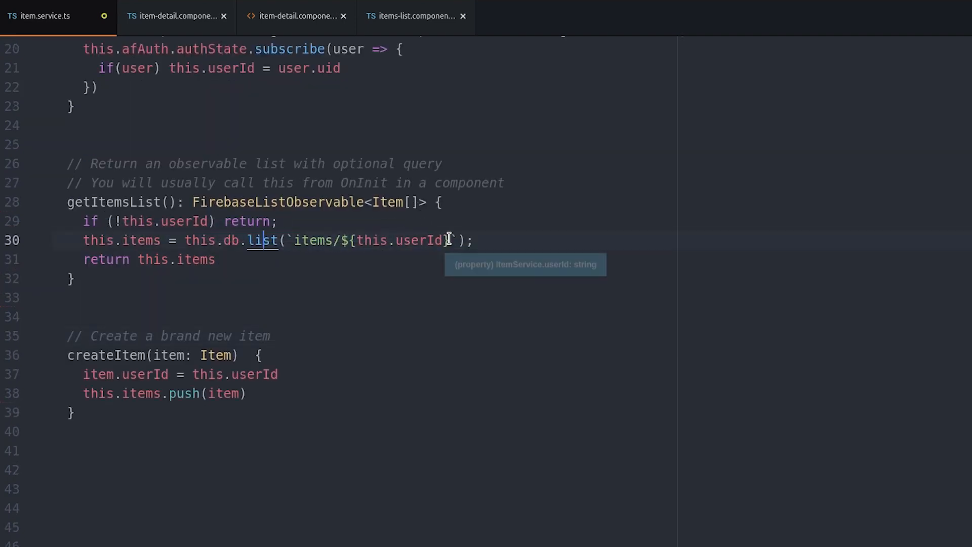
{"action": "key", "text": "Backspace"}
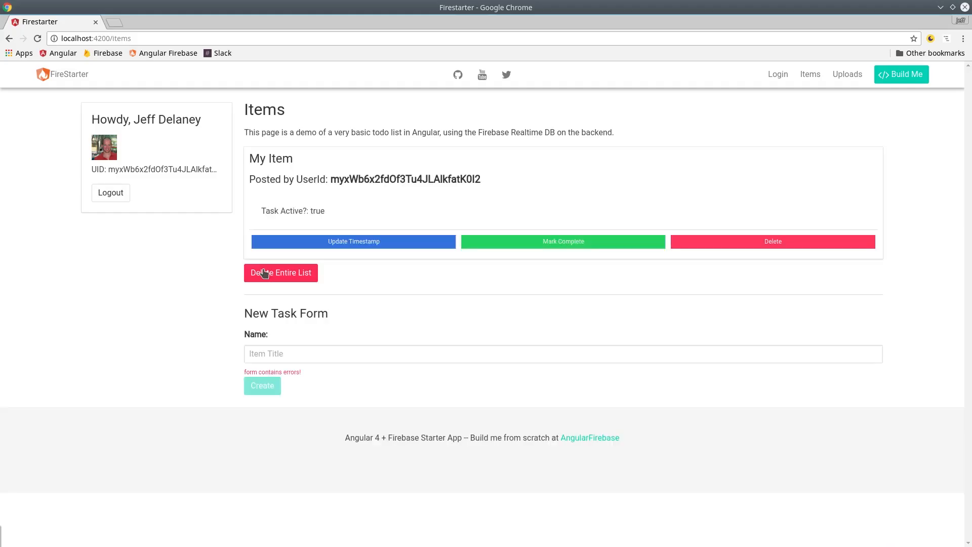
{"action": "mouse_move", "coordinate": [159, 164]}
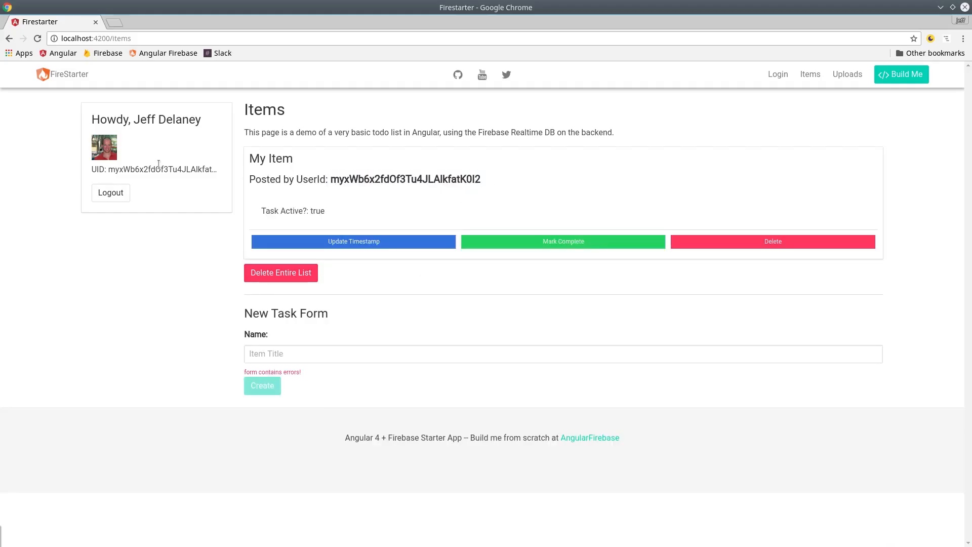
{"action": "mouse_move", "coordinate": [114, 197]}
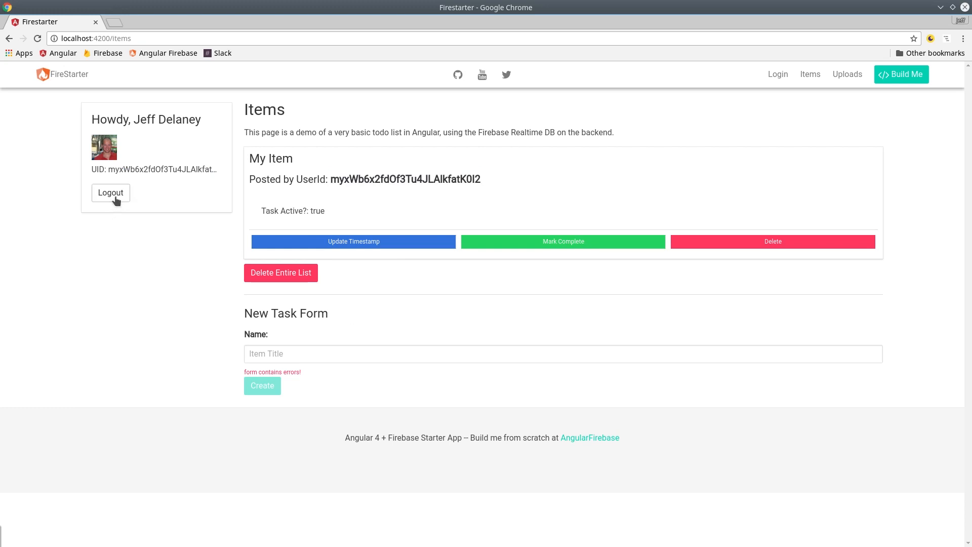
Log out, connect anonymously, and create the task 'Another User Task'.
{"action": "left_click", "coordinate": [110, 193]}
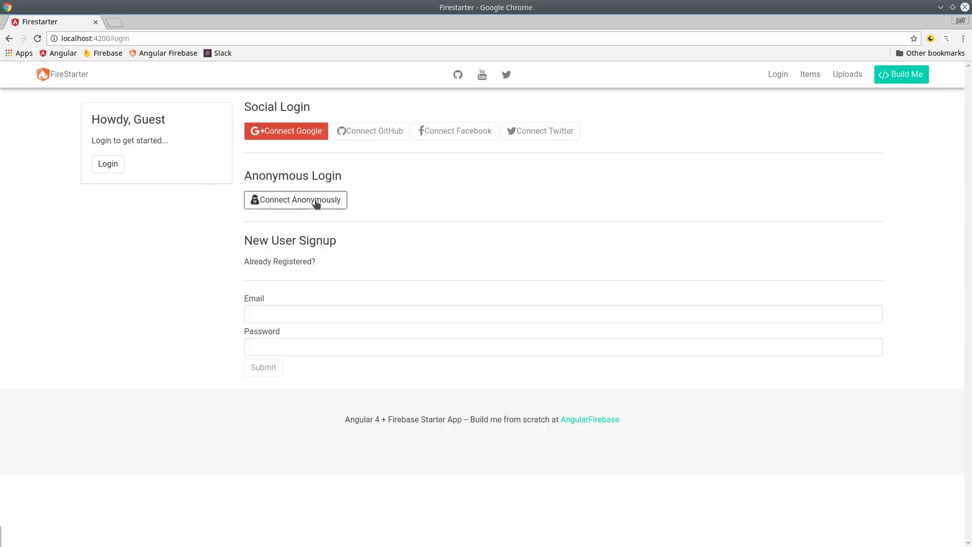
{"action": "left_click", "coordinate": [295, 199]}
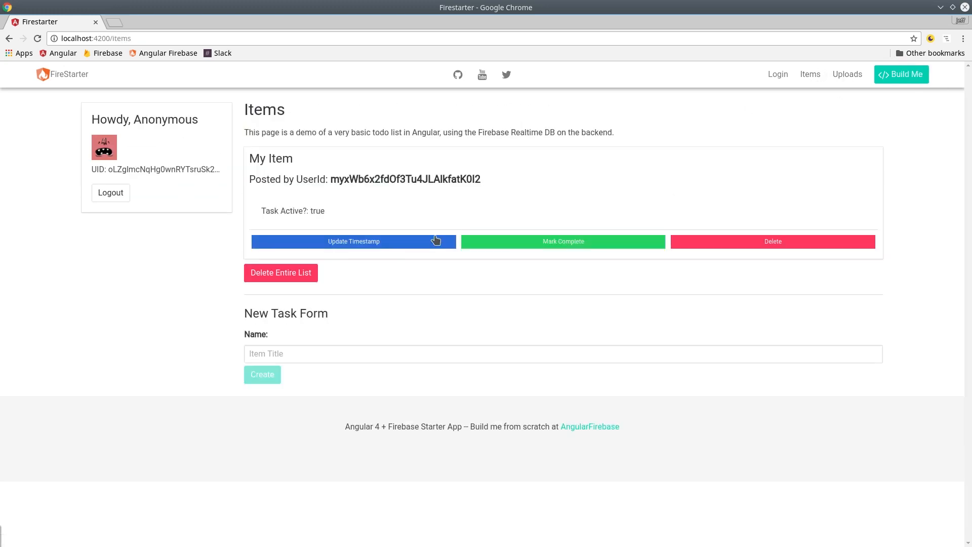
{"action": "type", "text": "Another U"}
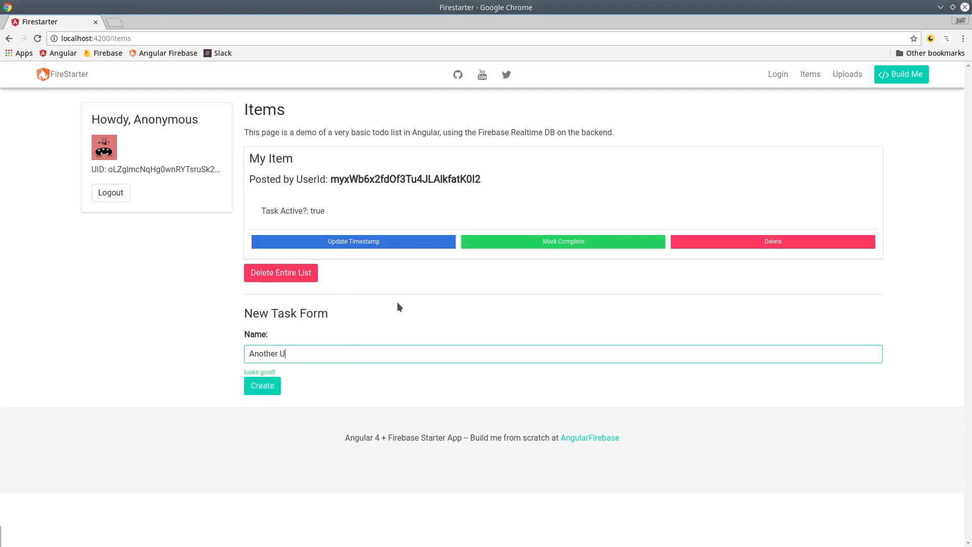
{"action": "type", "text": "ser Task"}
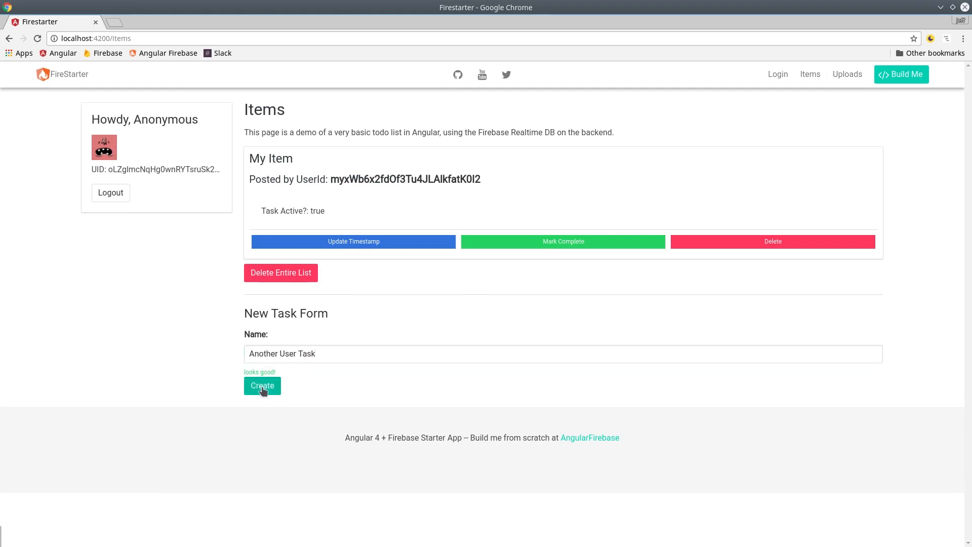
{"action": "left_click", "coordinate": [262, 385]}
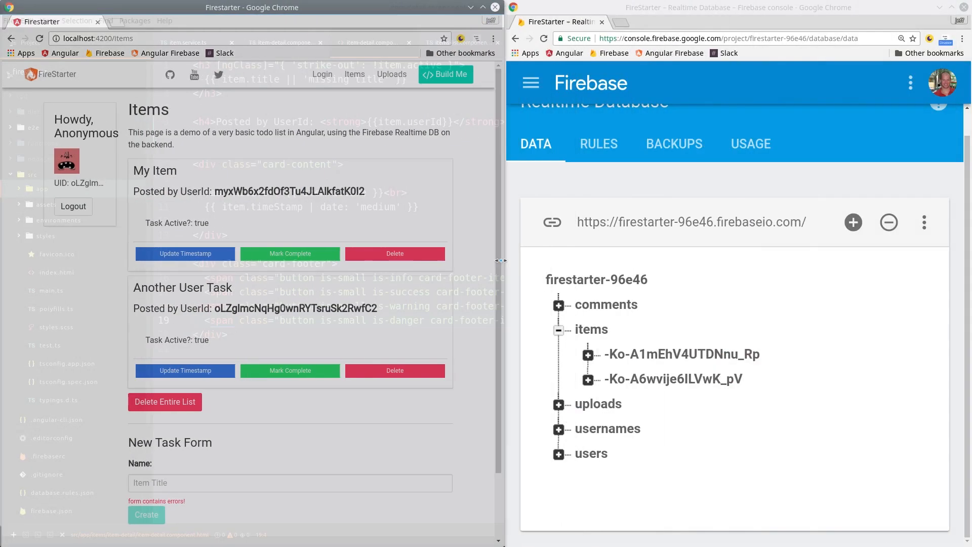
Add a $itemId .write rule: auth.uid === data.child('userId').val() || data.child('userId').val() === null.
{"action": "left_click", "coordinate": [588, 354]}
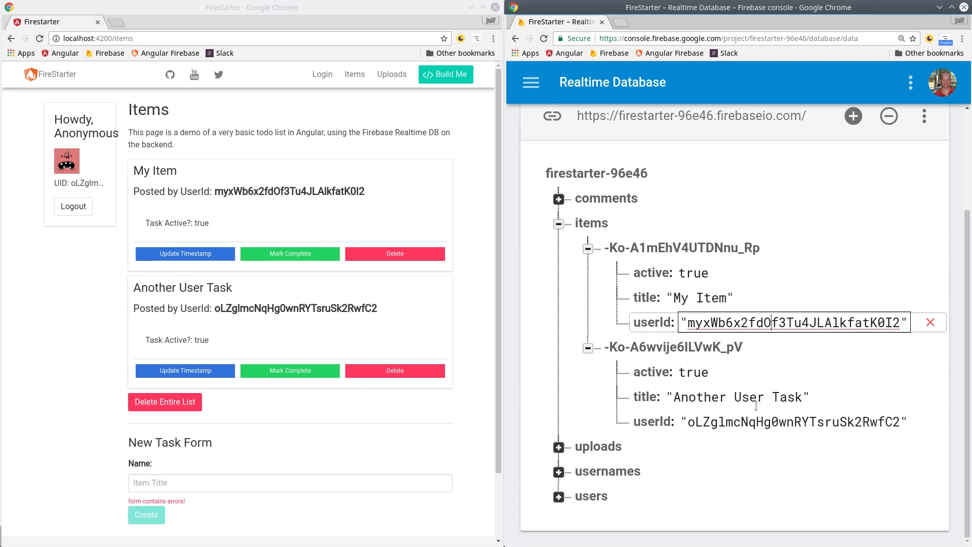
{"action": "left_click", "coordinate": [395, 371]}
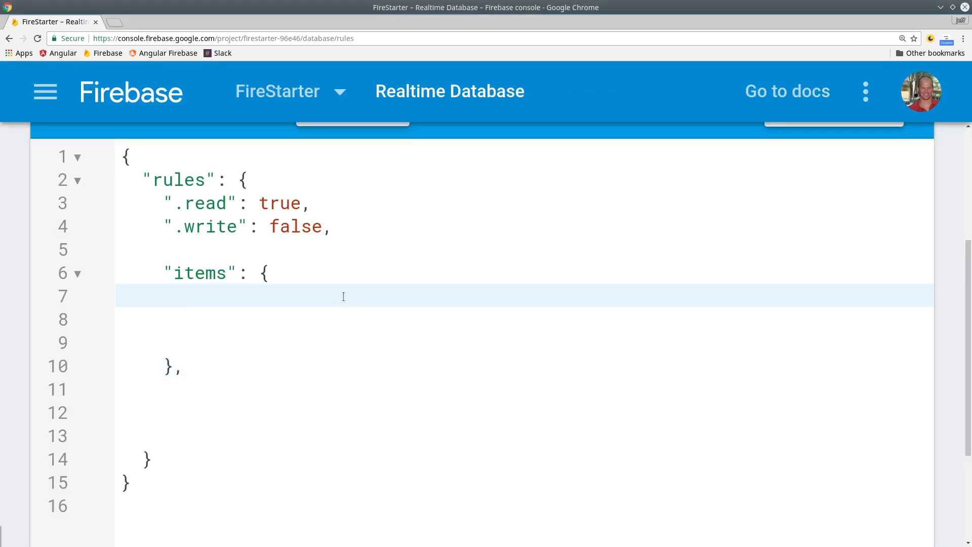
{"action": "type", "text": "\"$itemId\": {"}
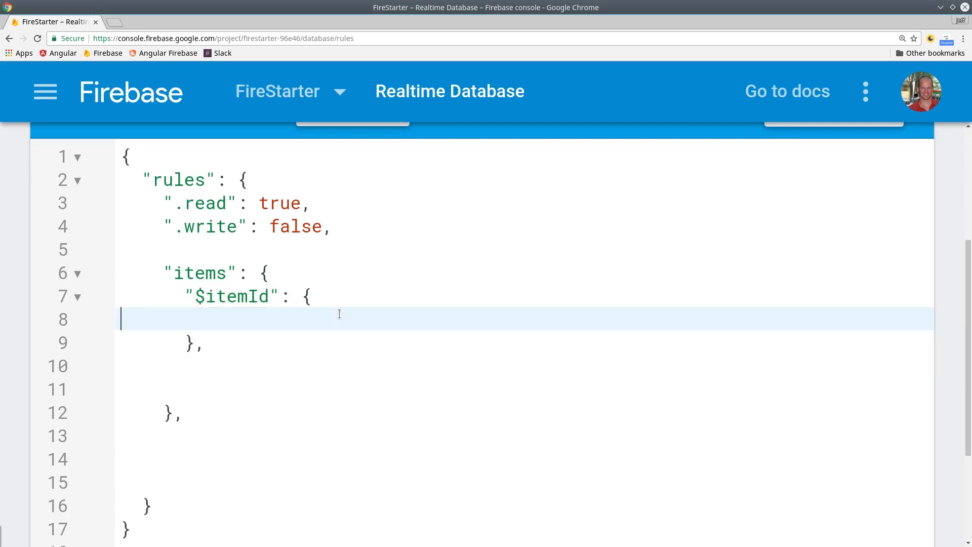
{"action": "type", "text": "\".write\": \"auth.uid  \""}
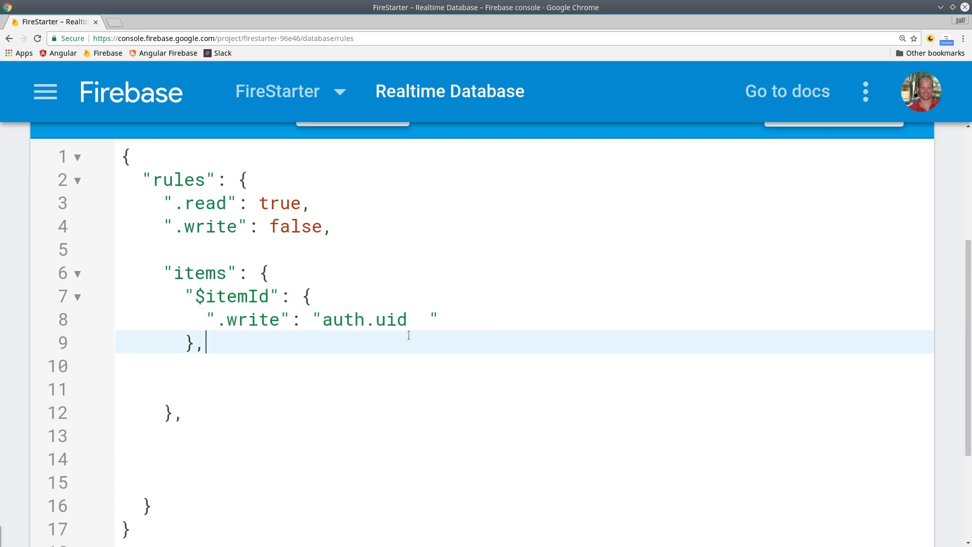
{"action": "type", "text": "==="}
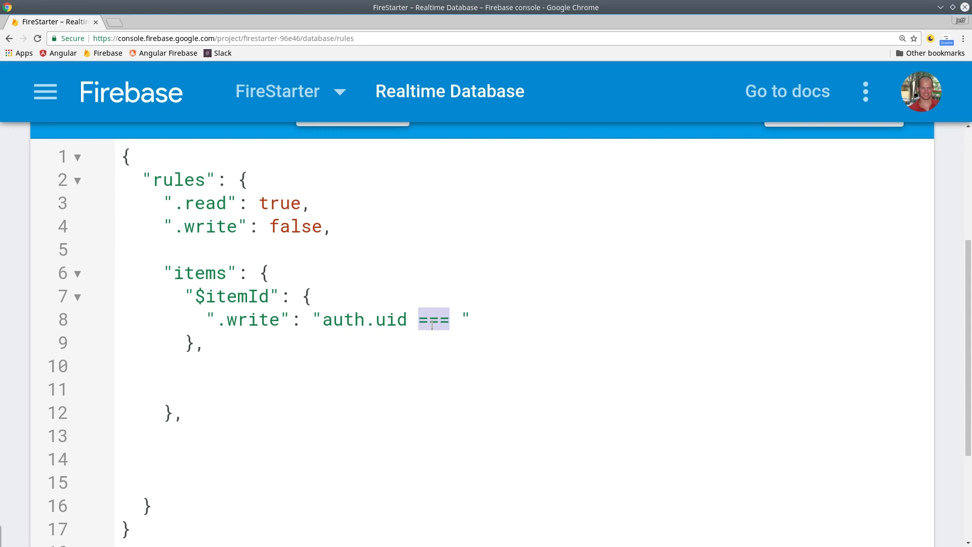
{"action": "type", "text": "data.child('userId').val()"}
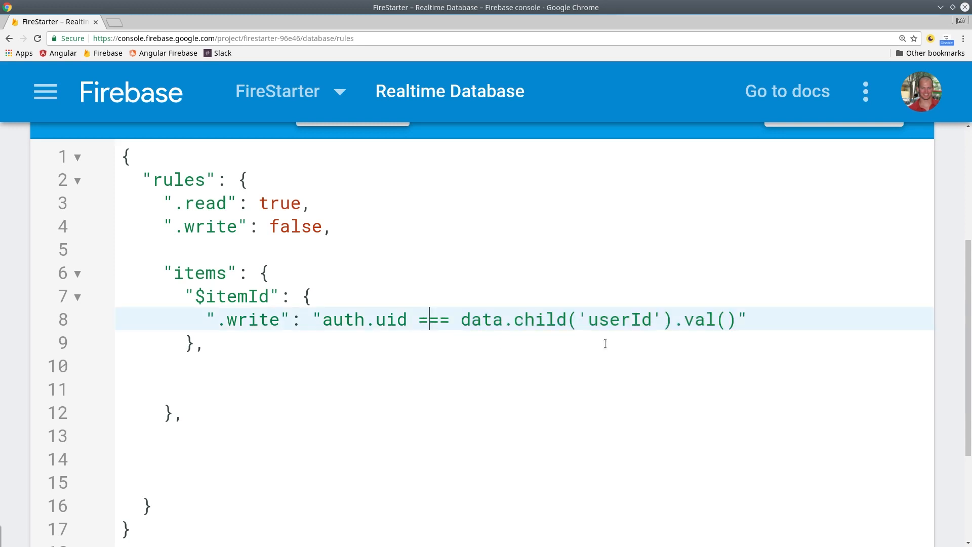
{"action": "type", "text": "|| data.child('userId').val() === null\""}
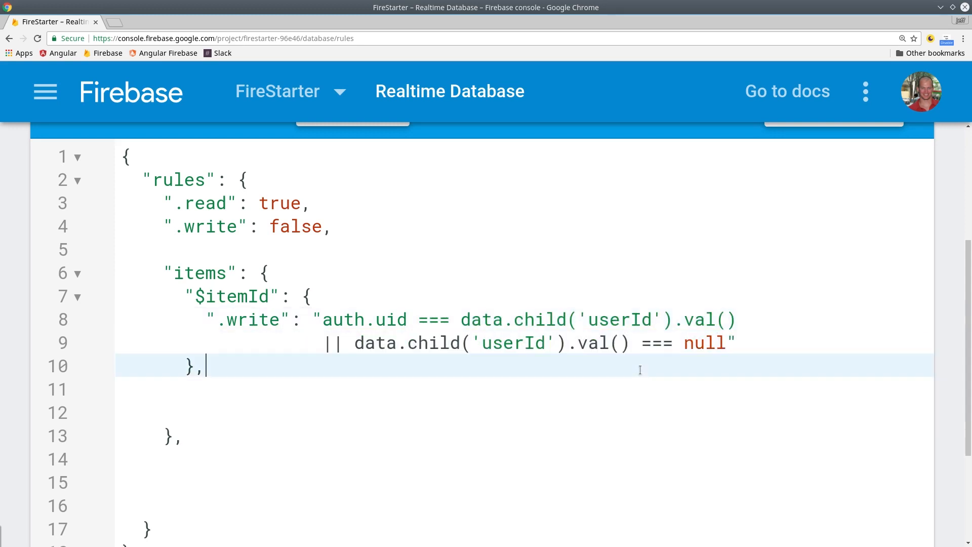
{"action": "left_click", "coordinate": [703, 343]}
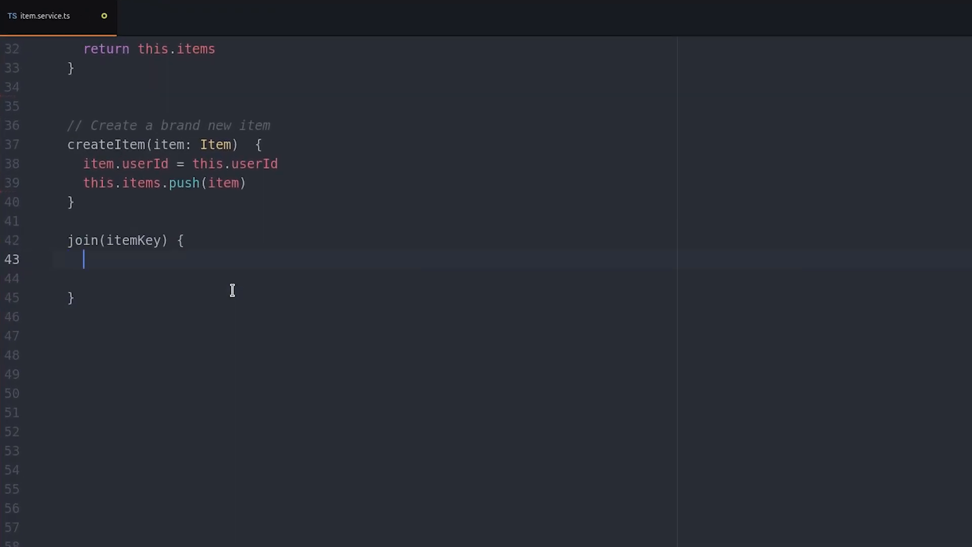
In join, update the `items/${itemKey}/members` object with { [this.userId]: true }.
{"action": "type", "text": "const data = { [this.userId]: }"}
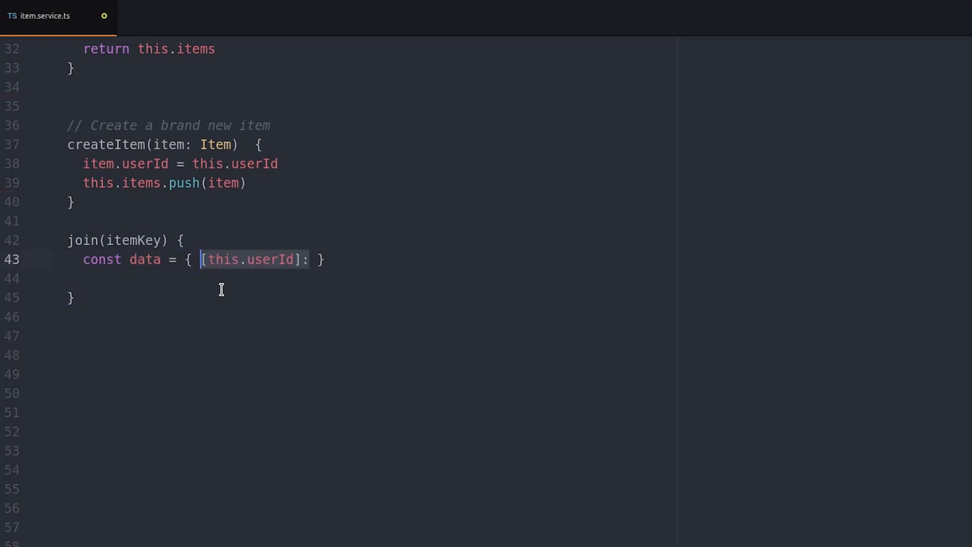
{"action": "type", "text": "true"}
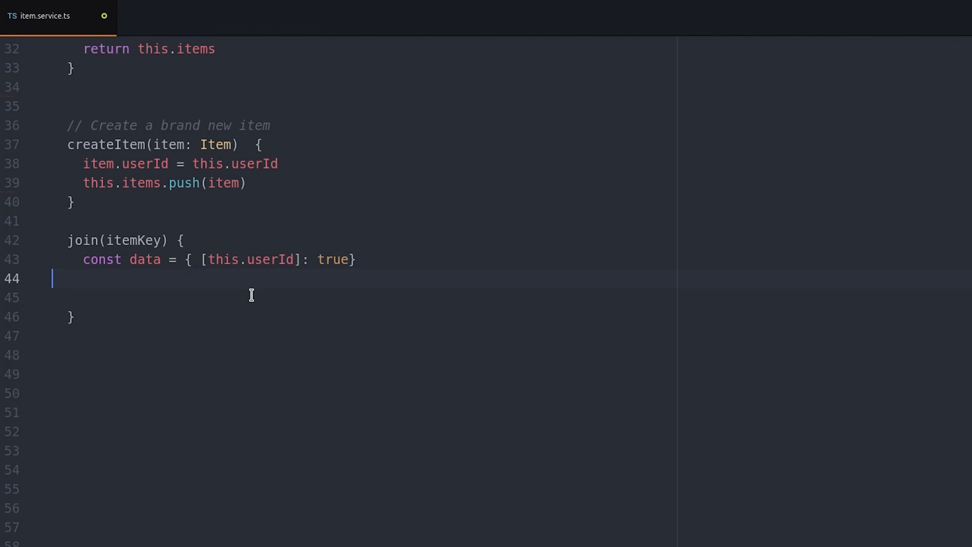
{"action": "type", "text": "const members ="}
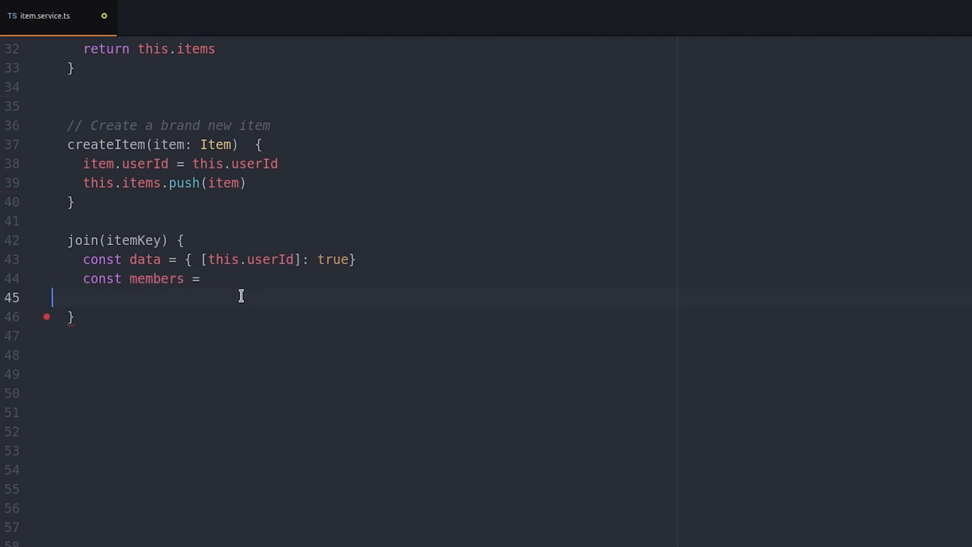
{"action": "type", "text": "this.db.object(`items/`)"}
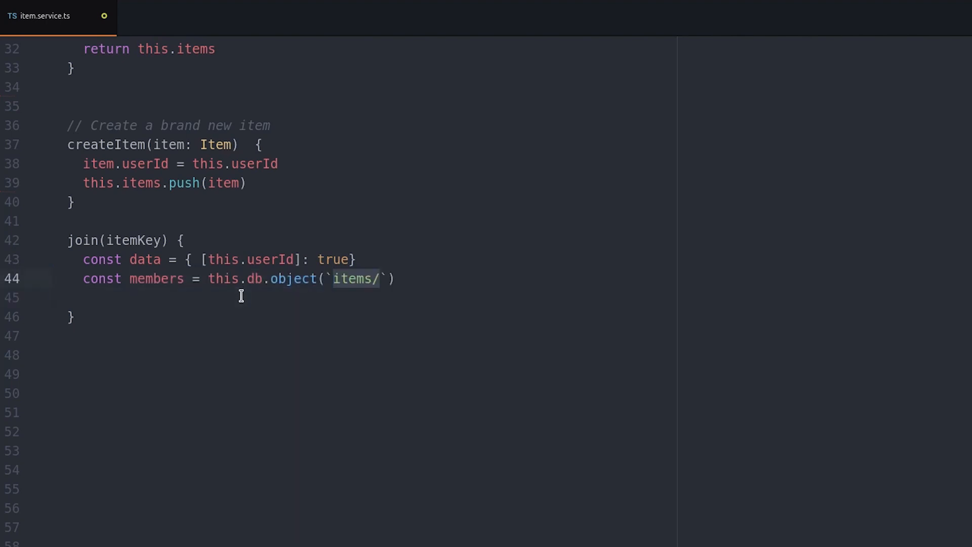
{"action": "type", "text": "${itemKey}/members"}
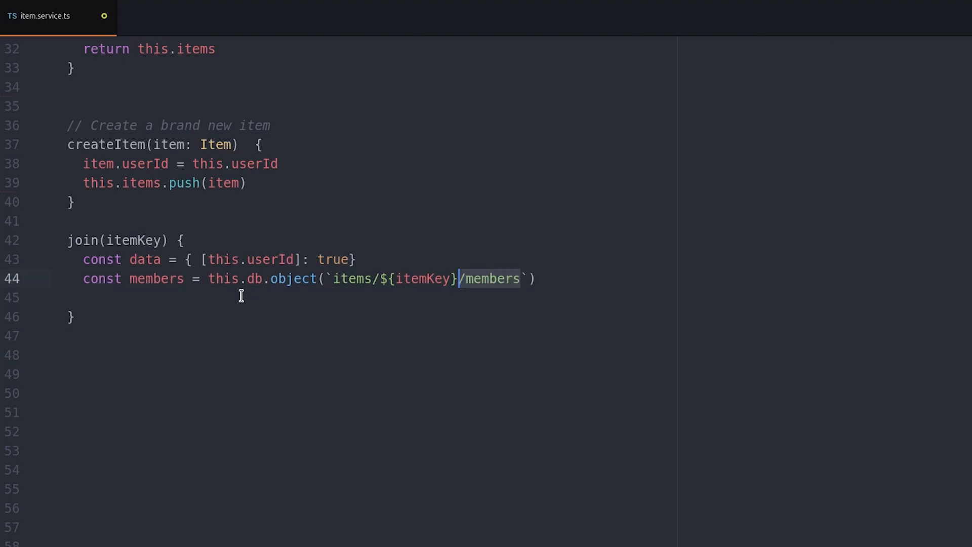
{"action": "type", "text": "members.update(data)"}
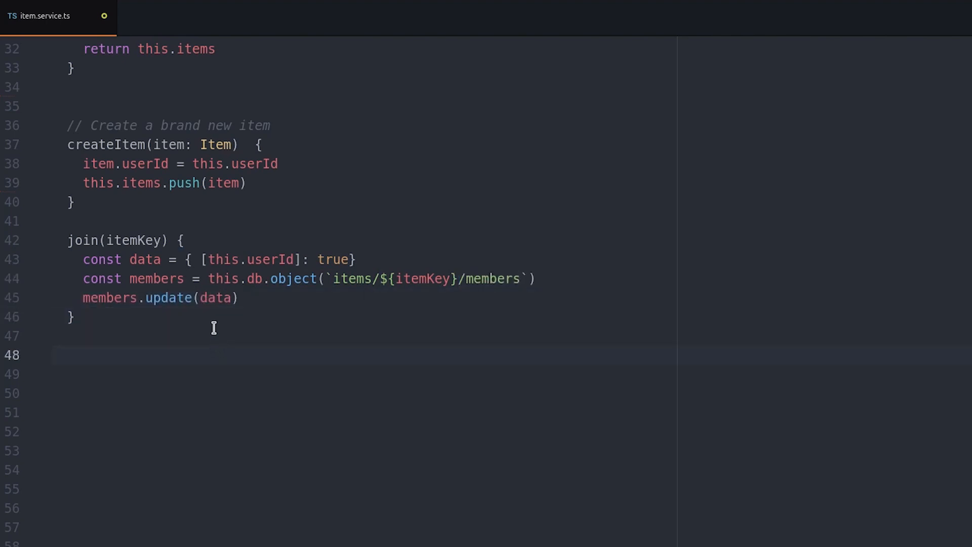
Write leave(itemKey) to remove the current user's entry at items/${itemKey}/members in Firebase.
{"action": "type", "text": "leave() {"}
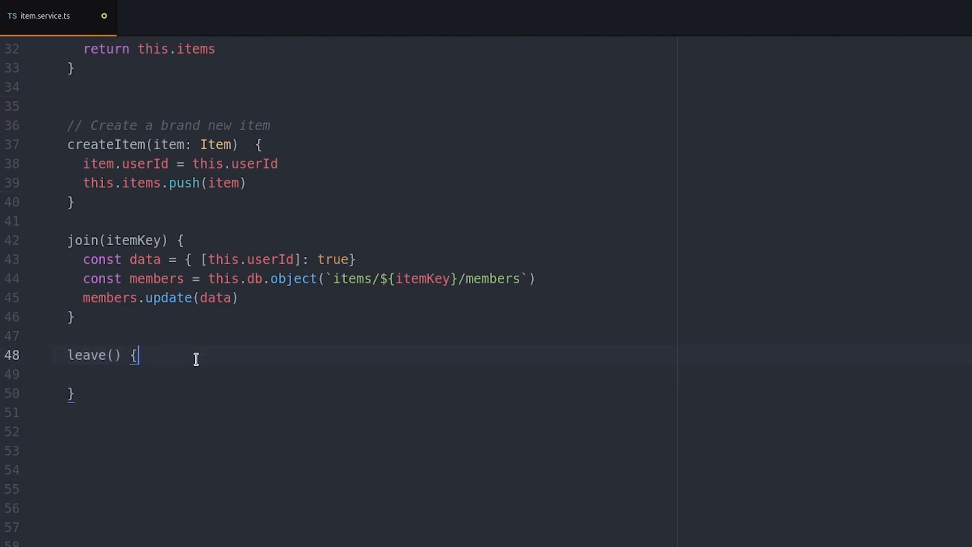
{"action": "type", "text": "itemKey"}
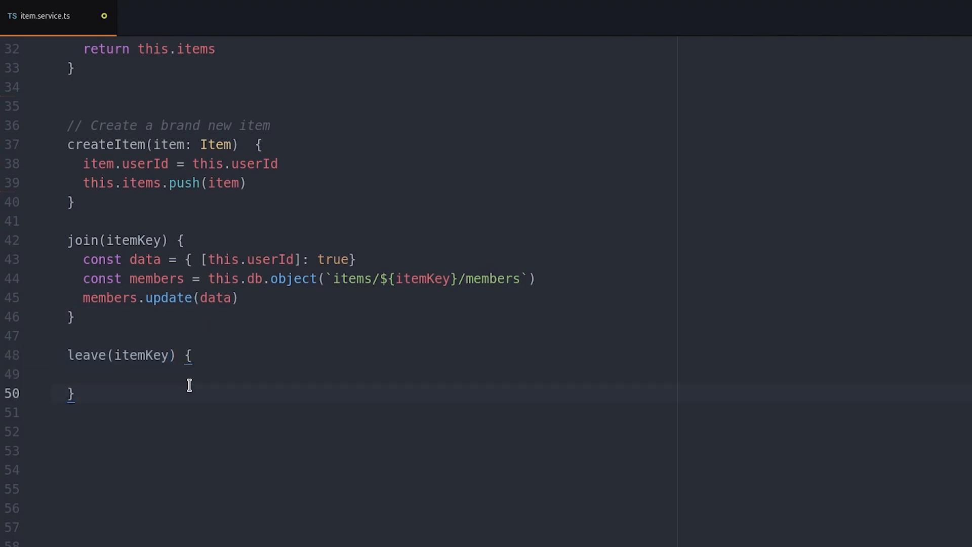
{"action": "type", "text": "const member = this.db.object(`items/`)"}
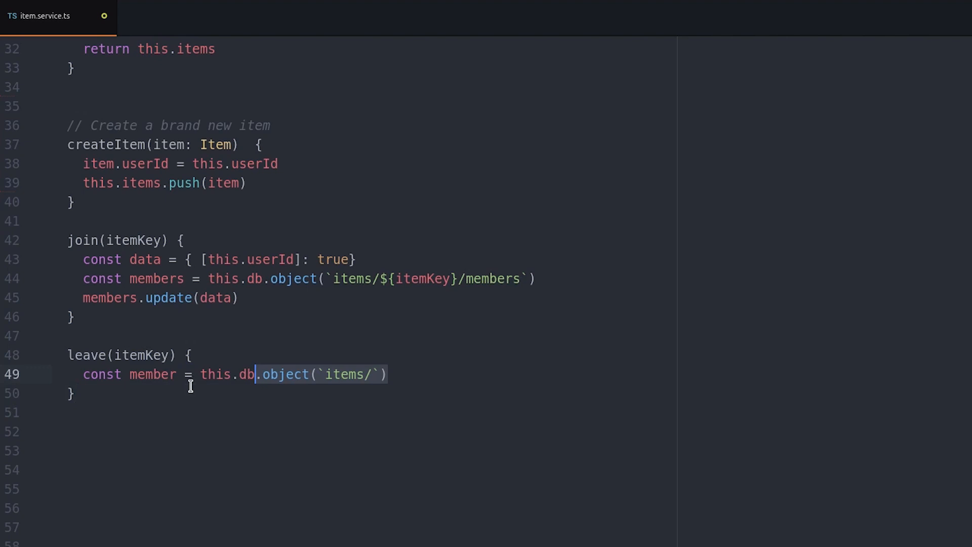
{"action": "type", "text": "${itemKey}/members/${this.userId"}
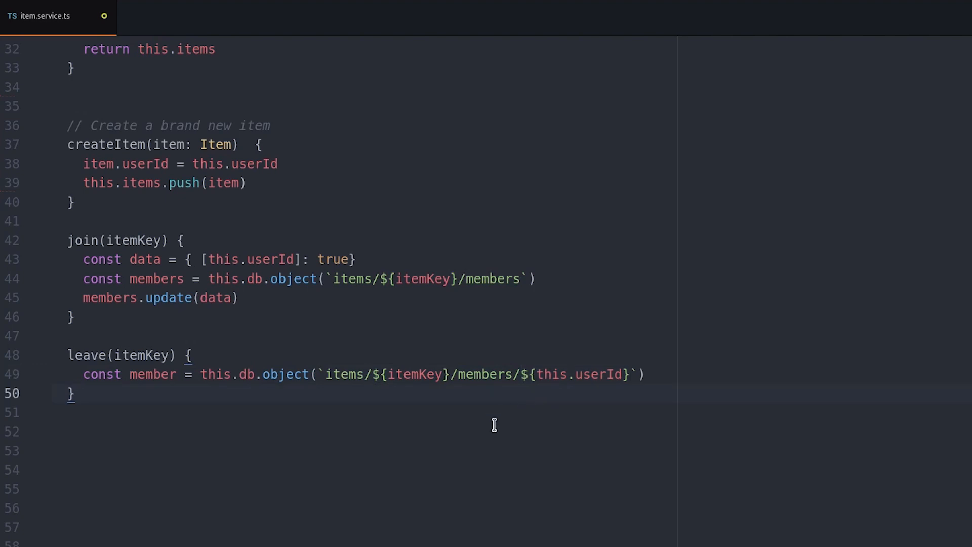
{"action": "type", "text": "member.remove()"}
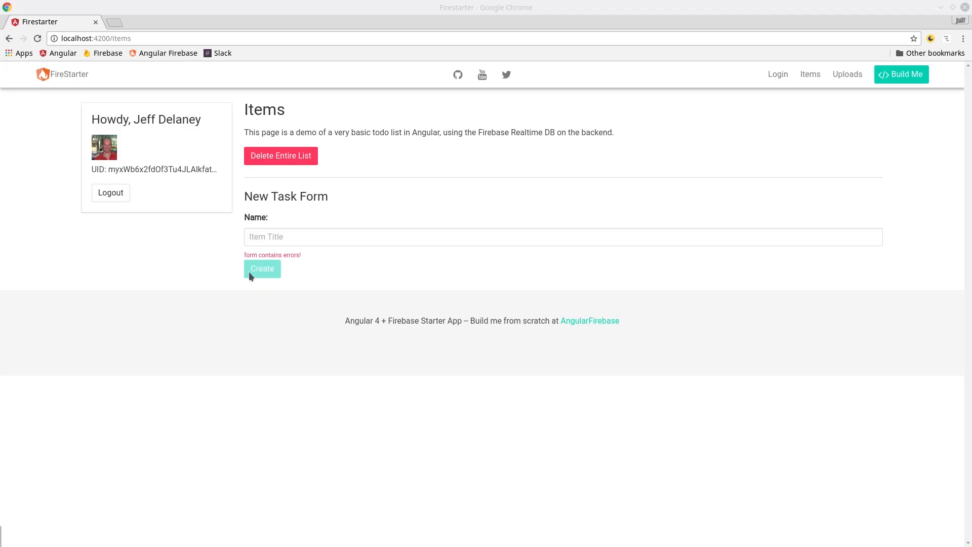
Create the 'Hello World' item and join it as the logged-in user.
{"action": "type", "text": "Hello World"}
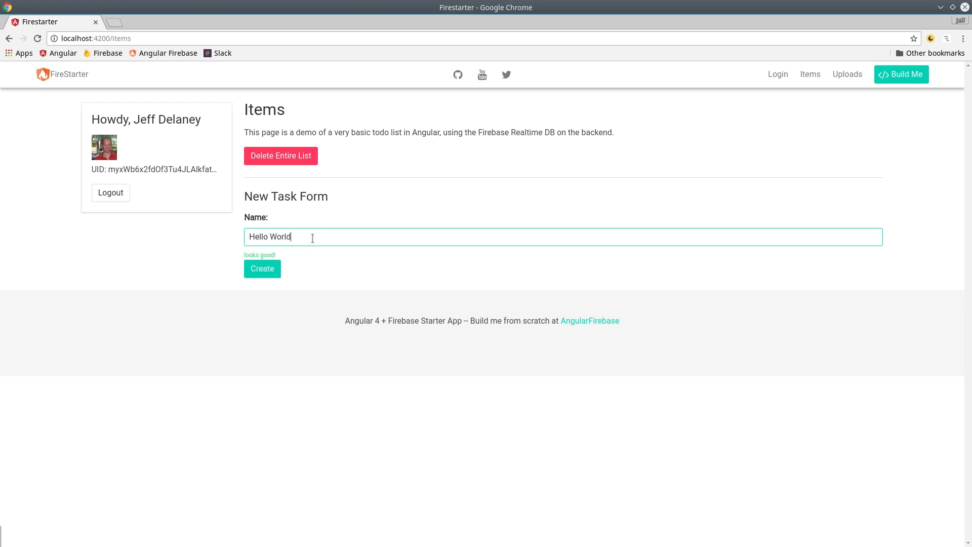
{"action": "left_click", "coordinate": [262, 269]}
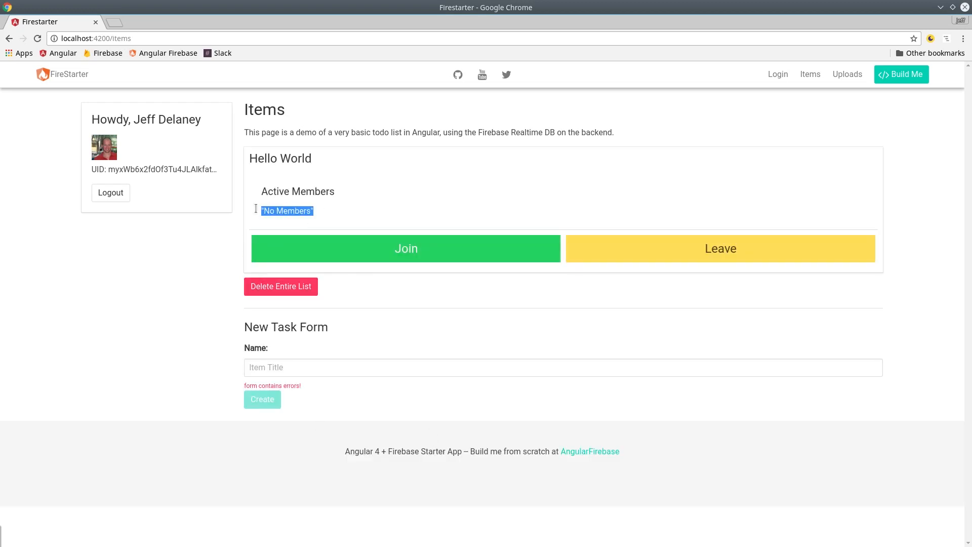
{"action": "left_click", "coordinate": [407, 249]}
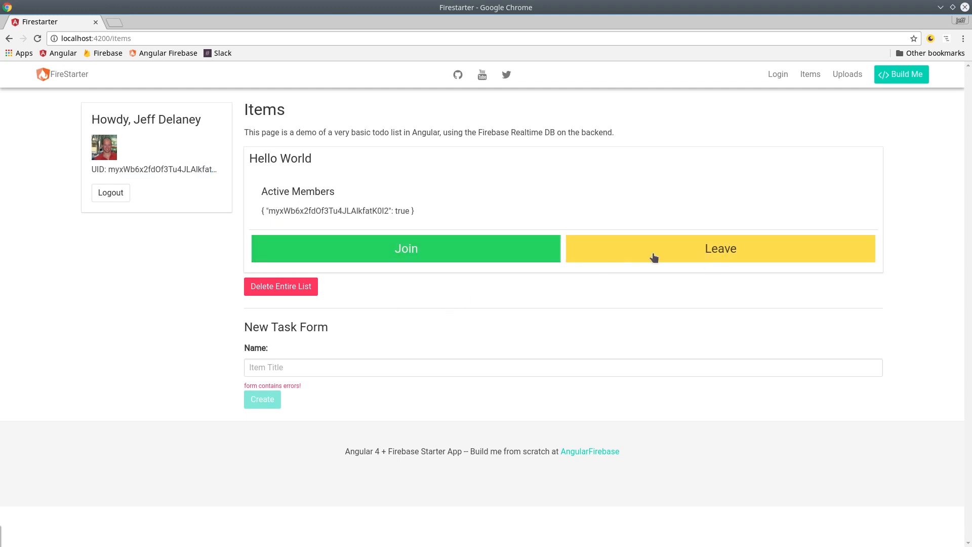
{"action": "mouse_move", "coordinate": [902, 74]}
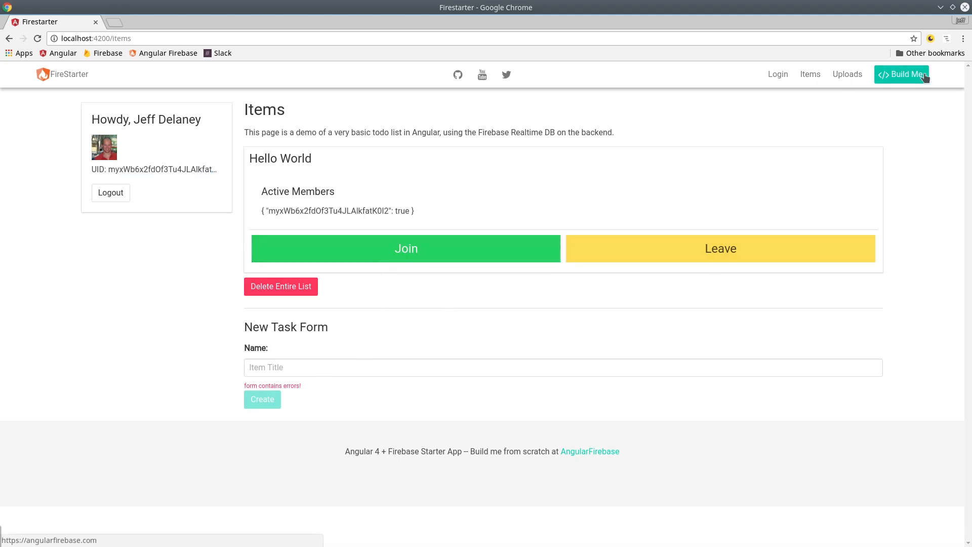
Sign out, connect anonymously, join Hello World, and select the anonymous UID.
{"action": "left_click", "coordinate": [110, 193]}
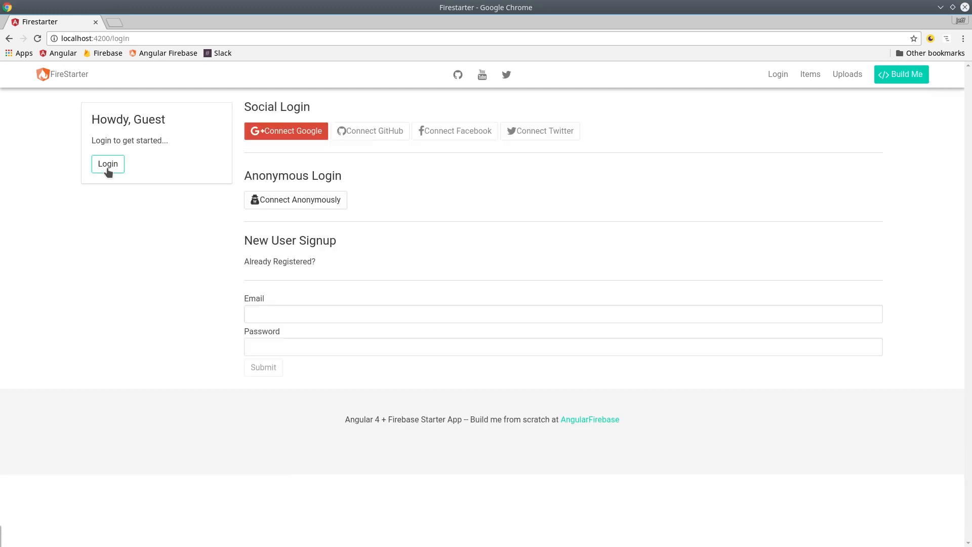
{"action": "left_click", "coordinate": [295, 199]}
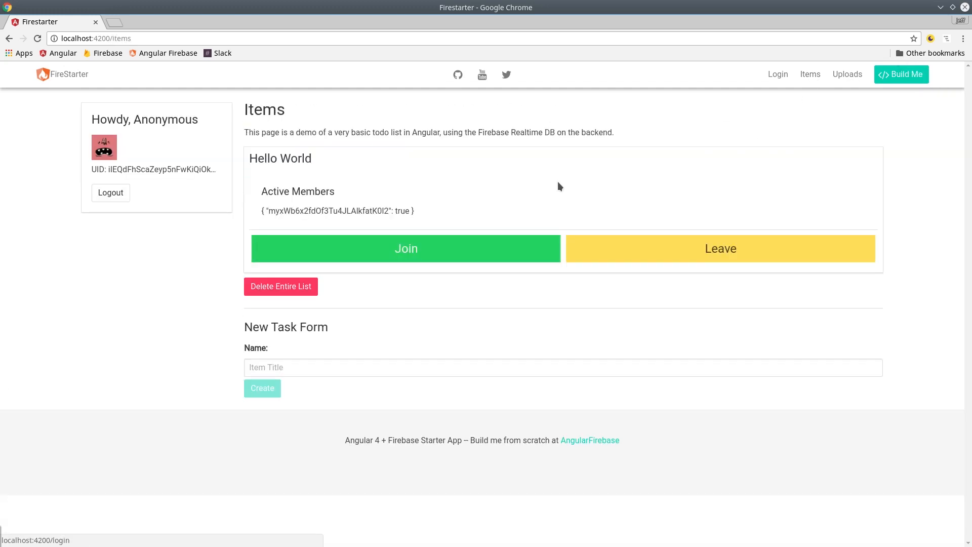
{"action": "left_click", "coordinate": [406, 248]}
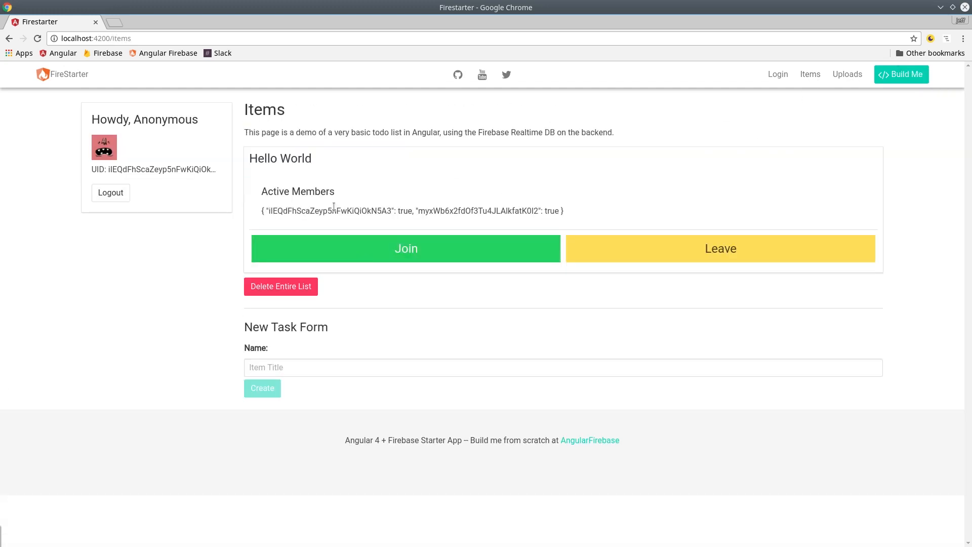
{"action": "double_click", "coordinate": [160, 170]}
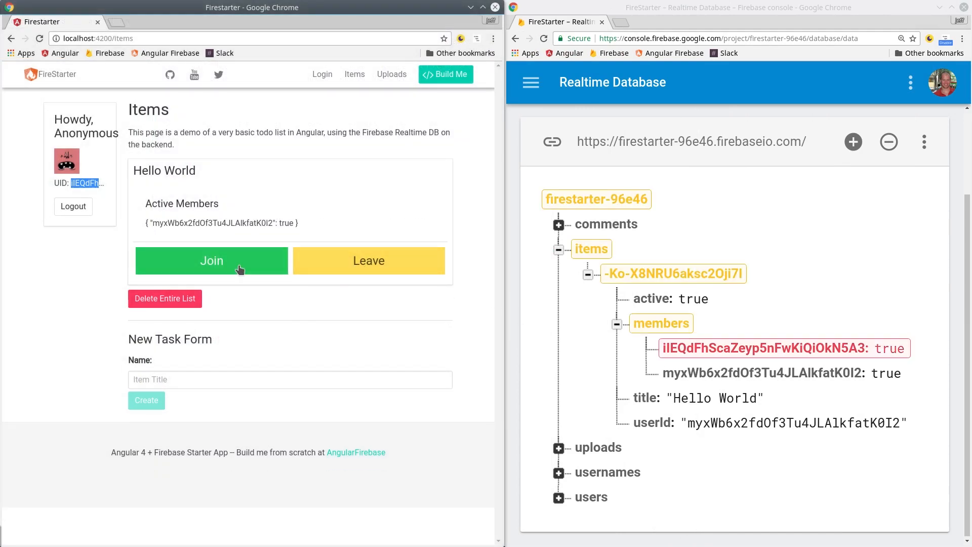
Leave and rejoin Hello World as the anonymous user while watching the members node in Firebase.
{"action": "left_click", "coordinate": [210, 260]}
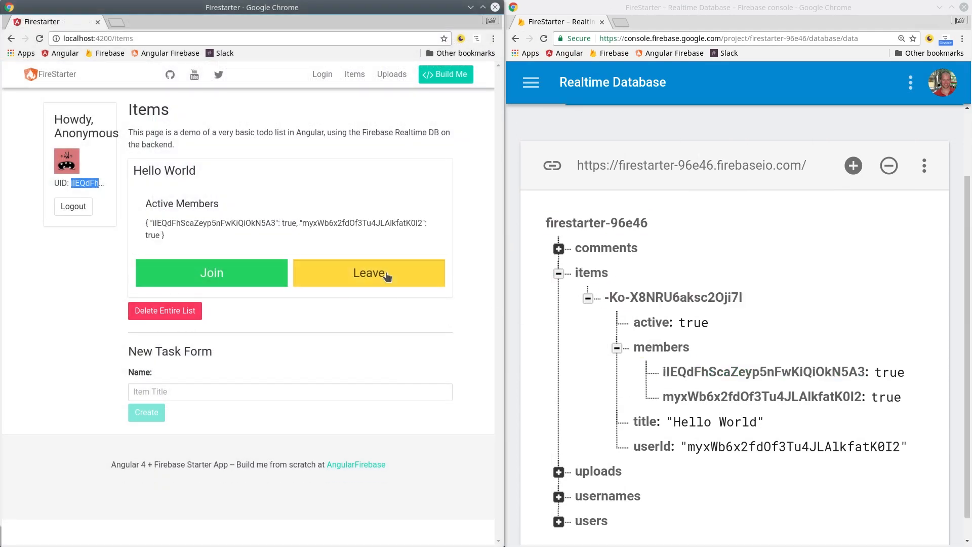
{"action": "left_click", "coordinate": [211, 273]}
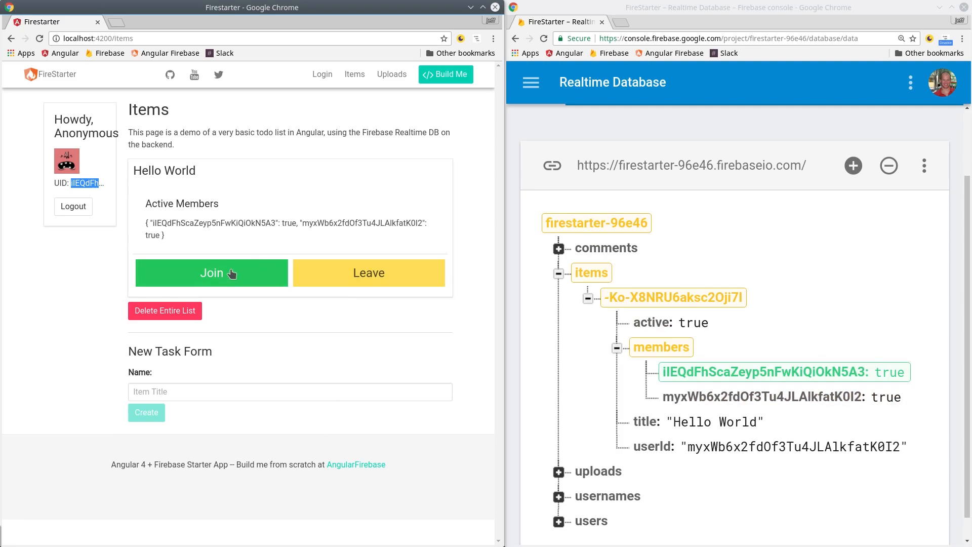